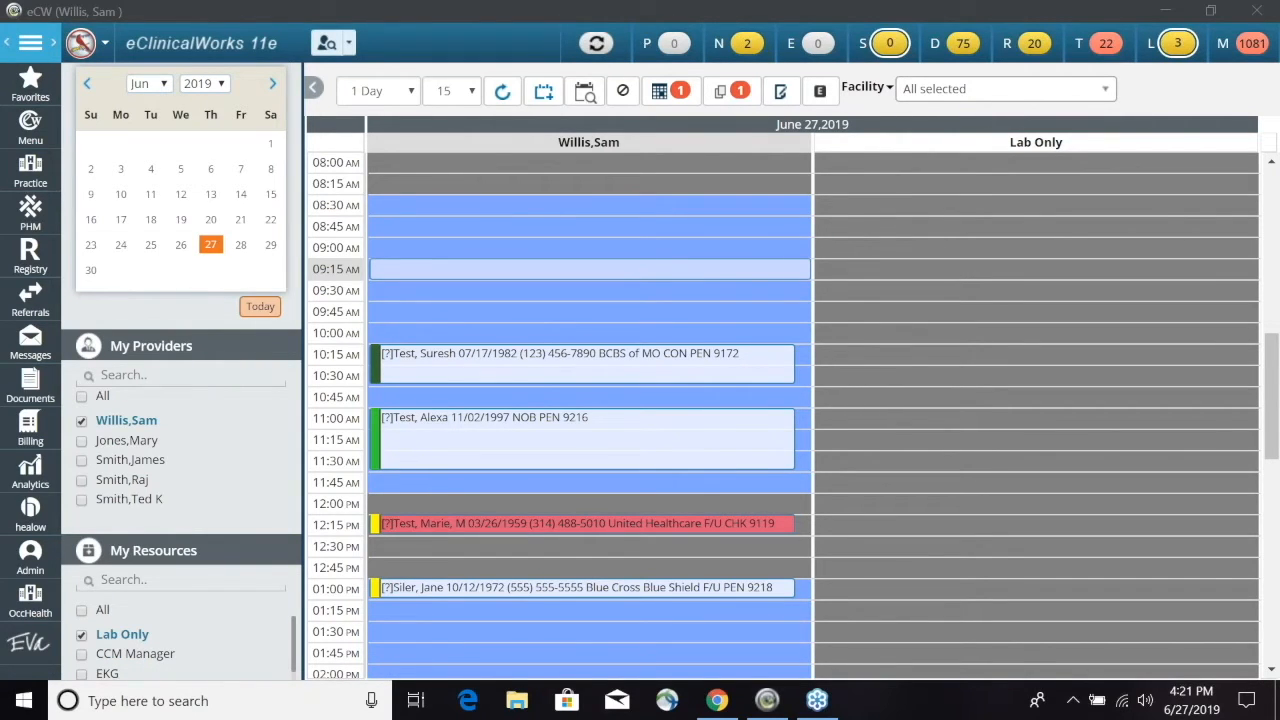
{"action": "mouse_move", "coordinate": [476, 206]}
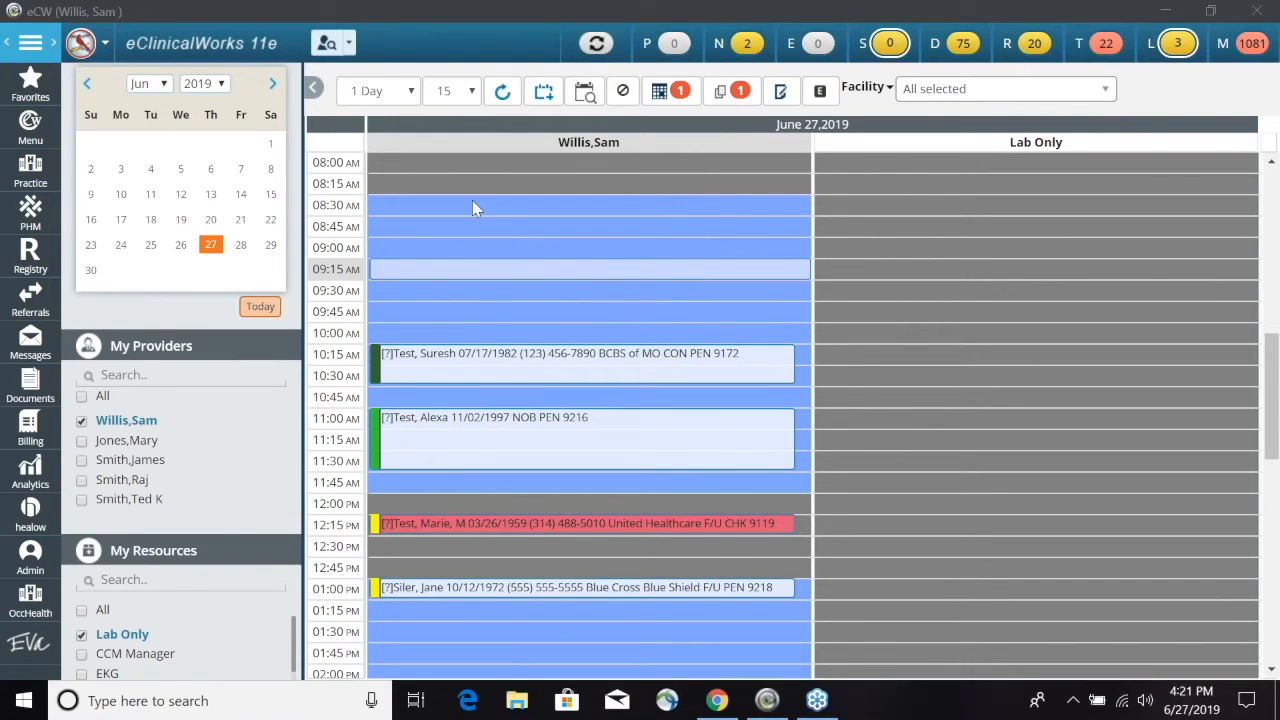
{"action": "mouse_move", "coordinate": [360, 192]}
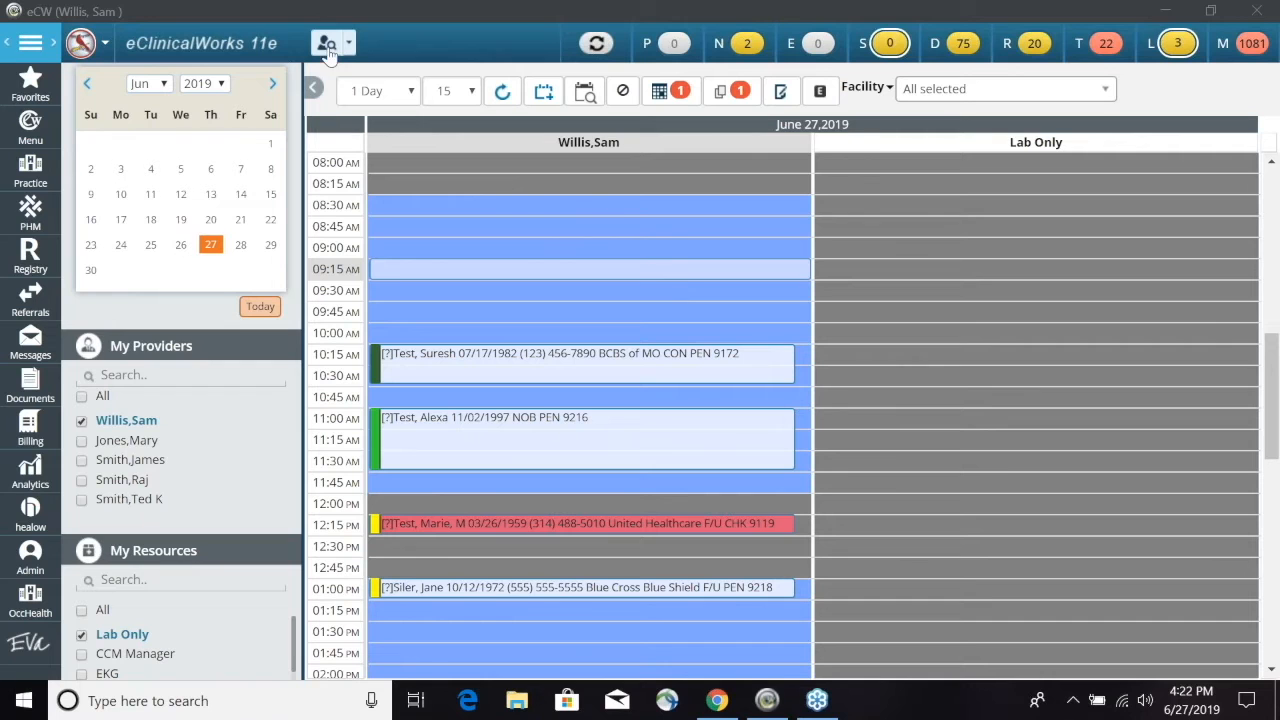
Look up the patient named 'test' and bring up their Patient Information record
{"action": "left_click", "coordinate": [326, 44]}
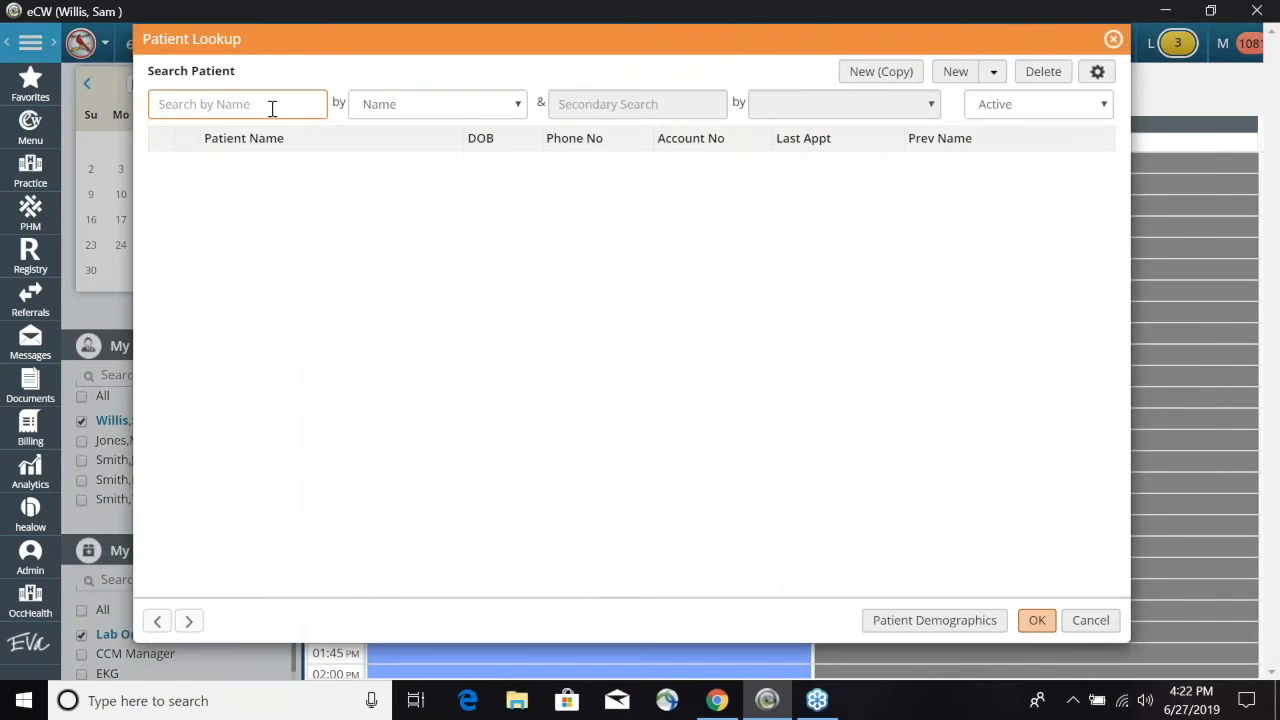
{"action": "type", "text": "test"}
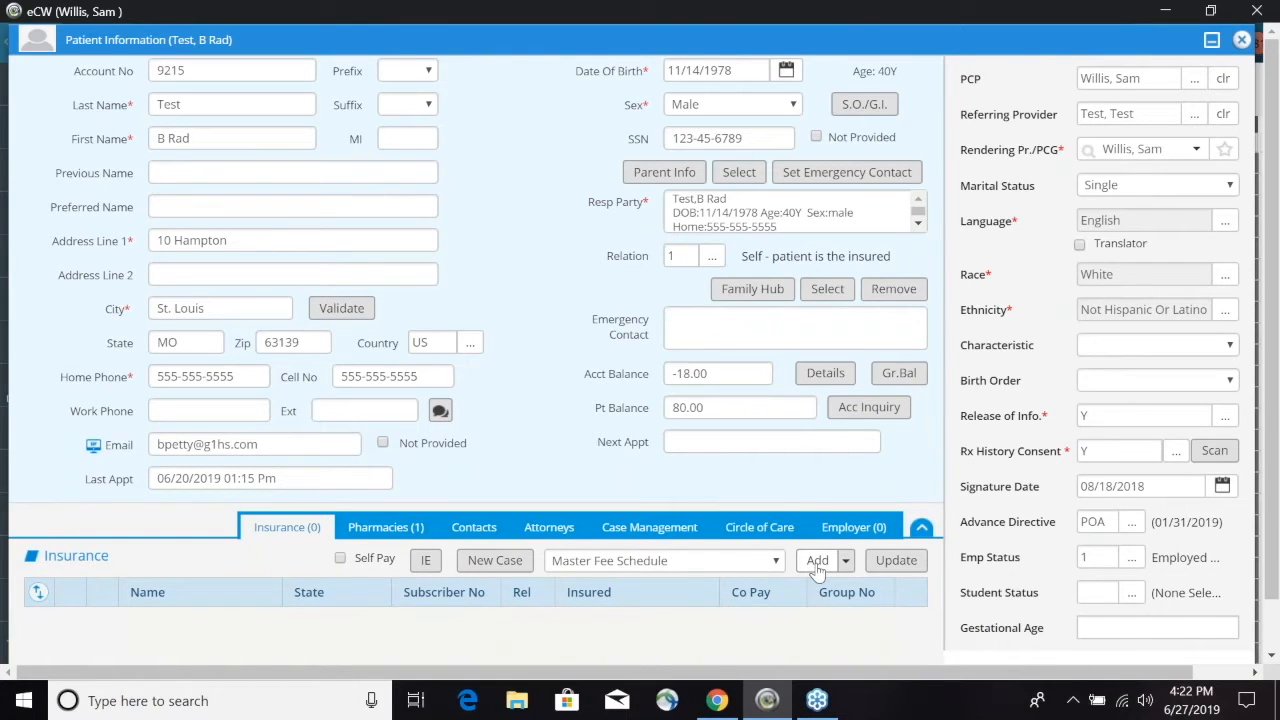
{"action": "mouse_move", "coordinate": [536, 388]}
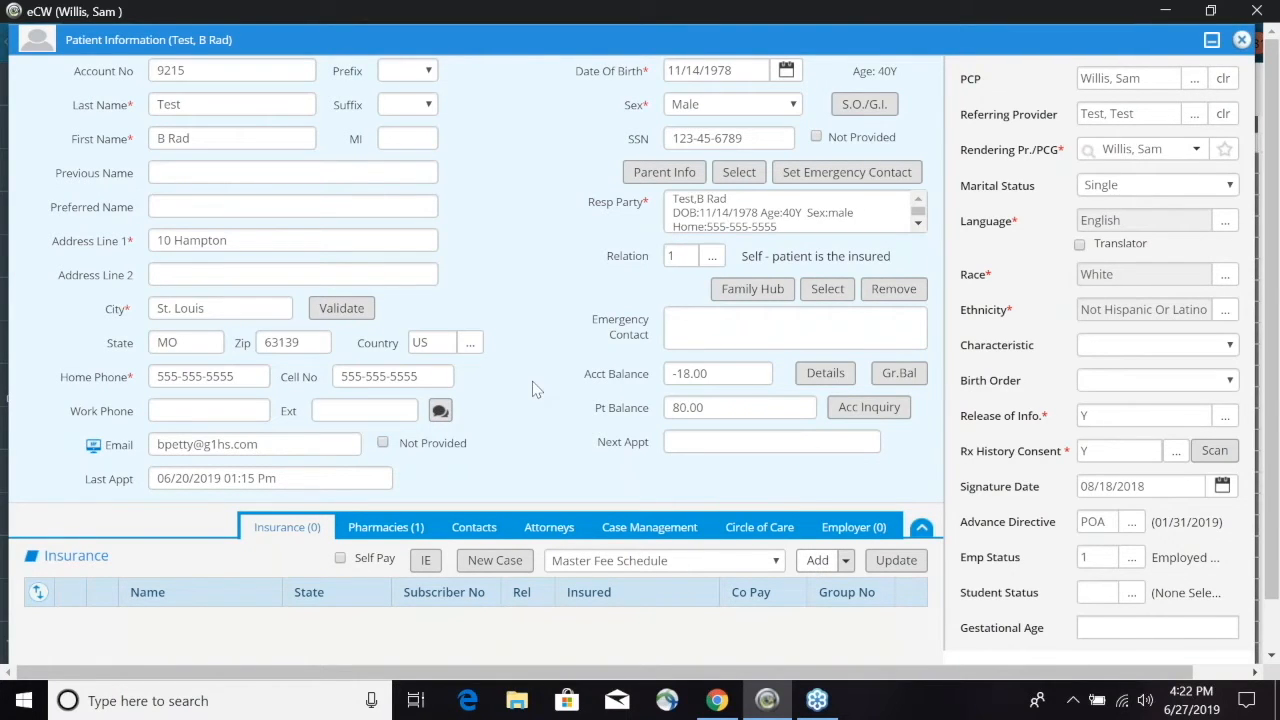
{"action": "mouse_move", "coordinate": [576, 260]}
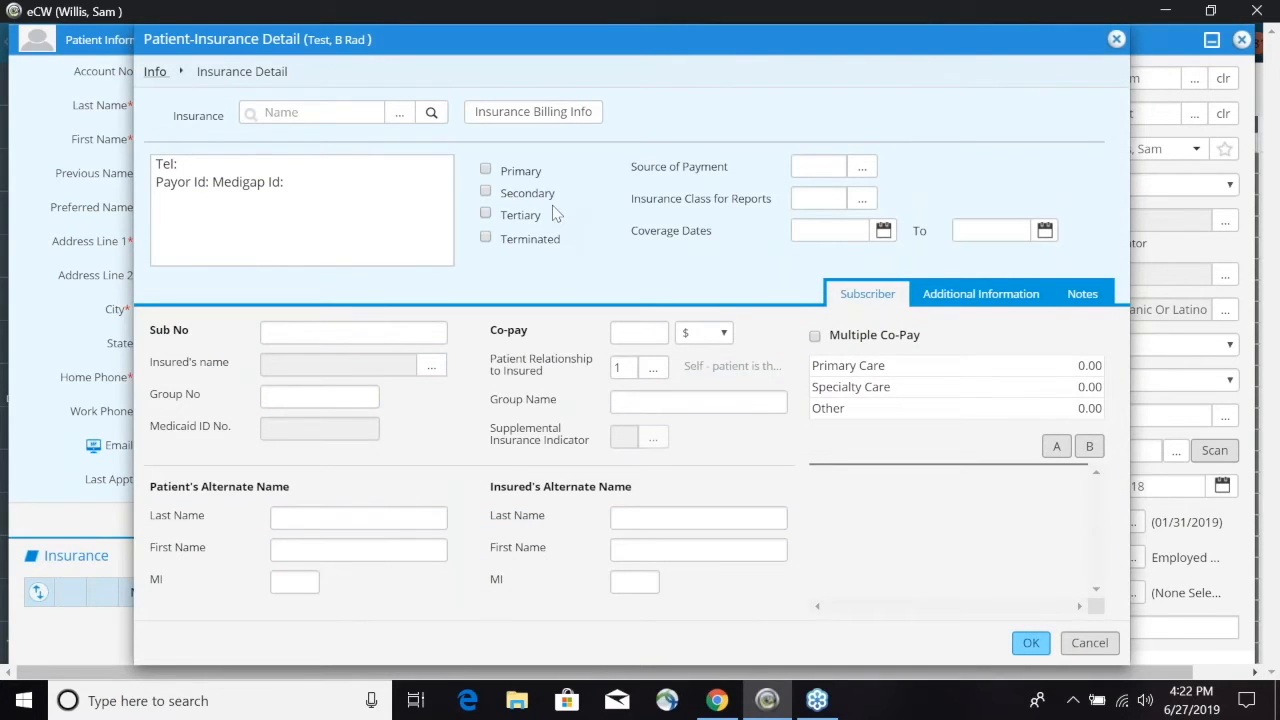
{"action": "mouse_move", "coordinate": [530, 190]}
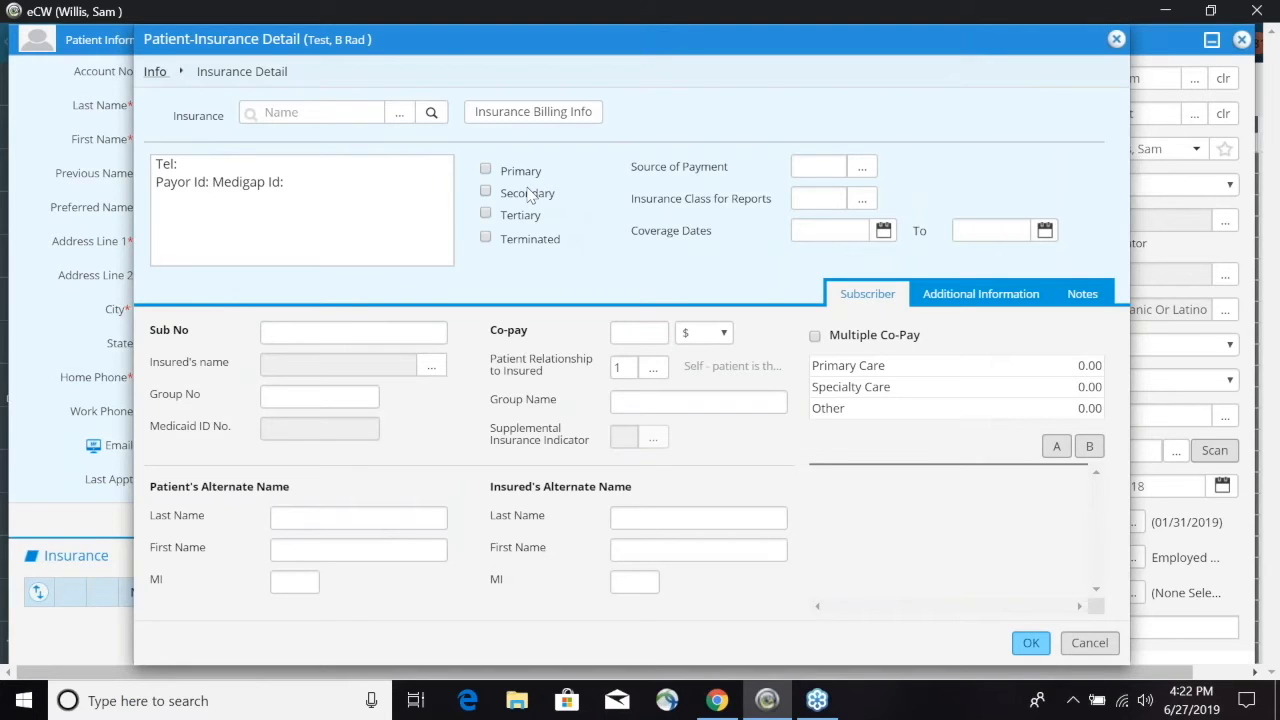
{"action": "mouse_move", "coordinate": [548, 228]}
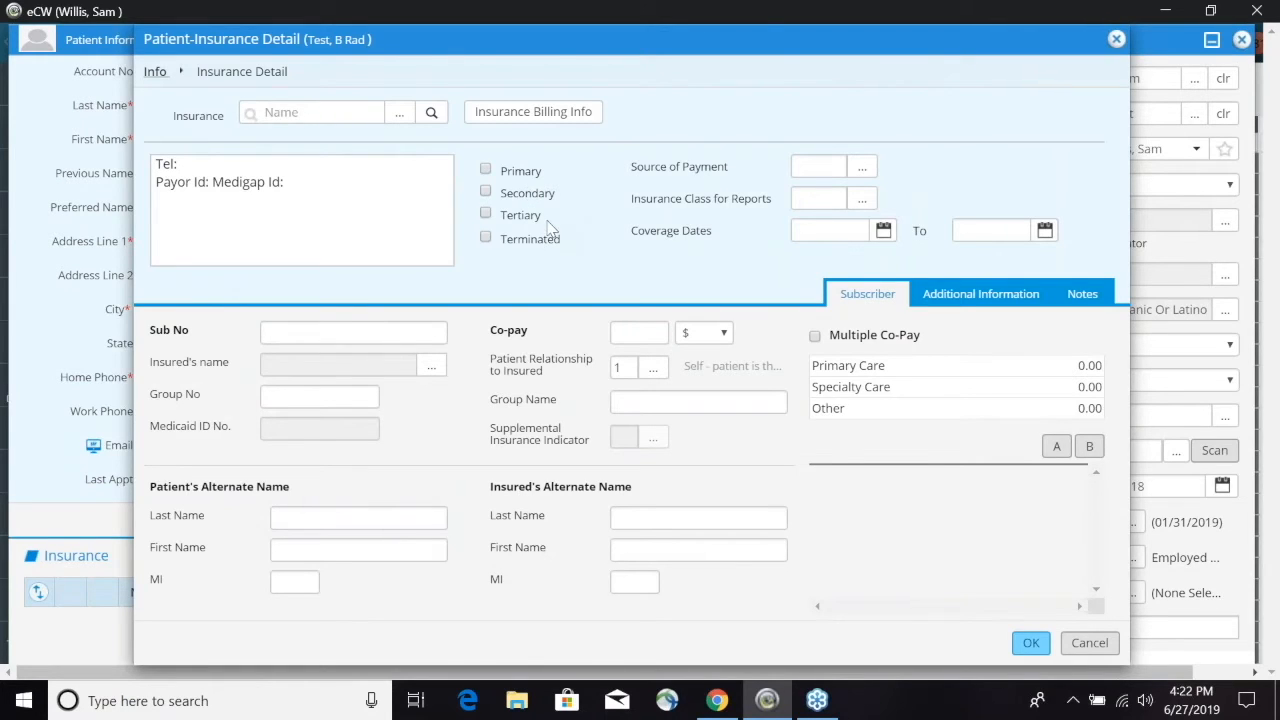
{"action": "mouse_move", "coordinate": [470, 170]}
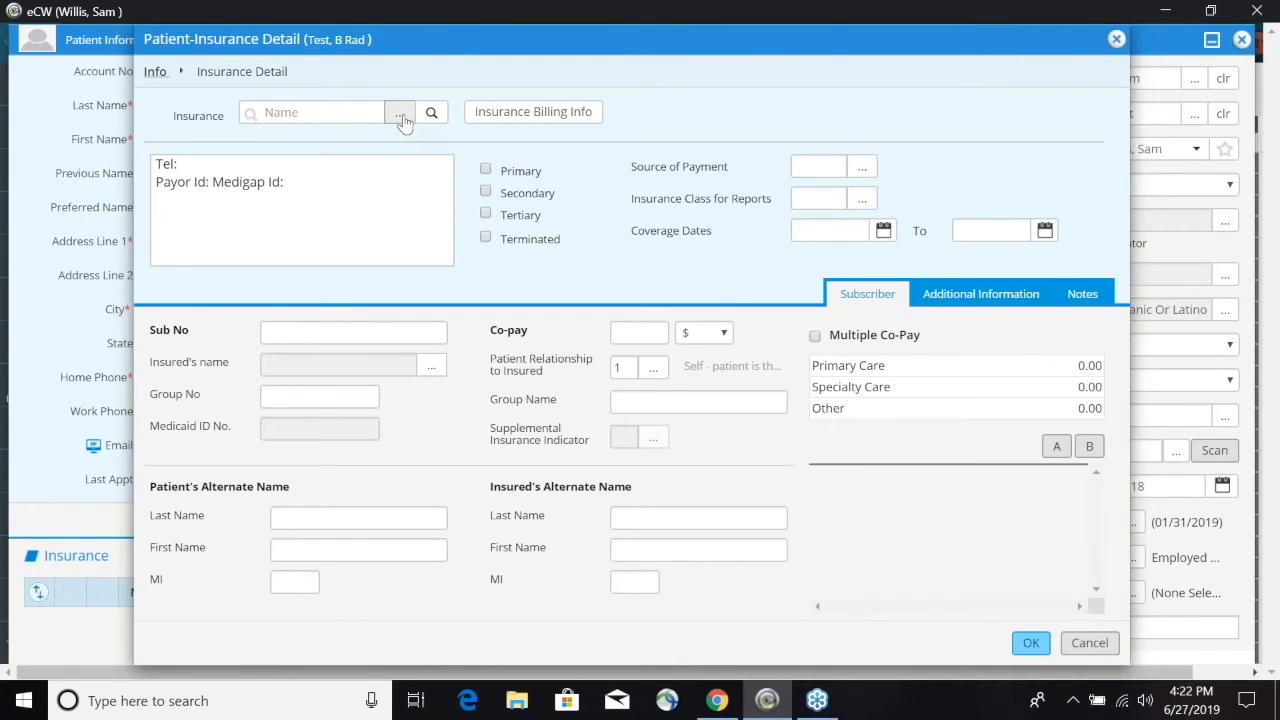
Review the Advanced Lookup Options and searchable fields for insurers on the new entry
{"action": "left_click", "coordinate": [400, 112]}
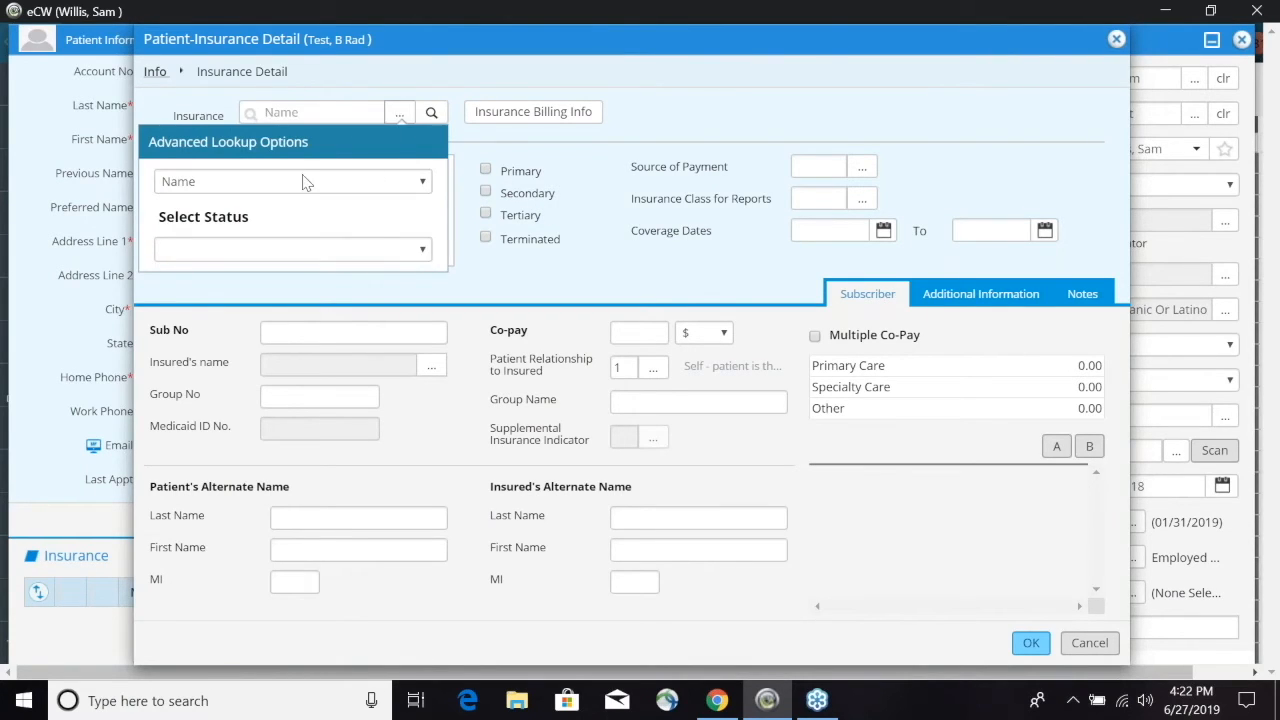
{"action": "mouse_move", "coordinate": [424, 194]}
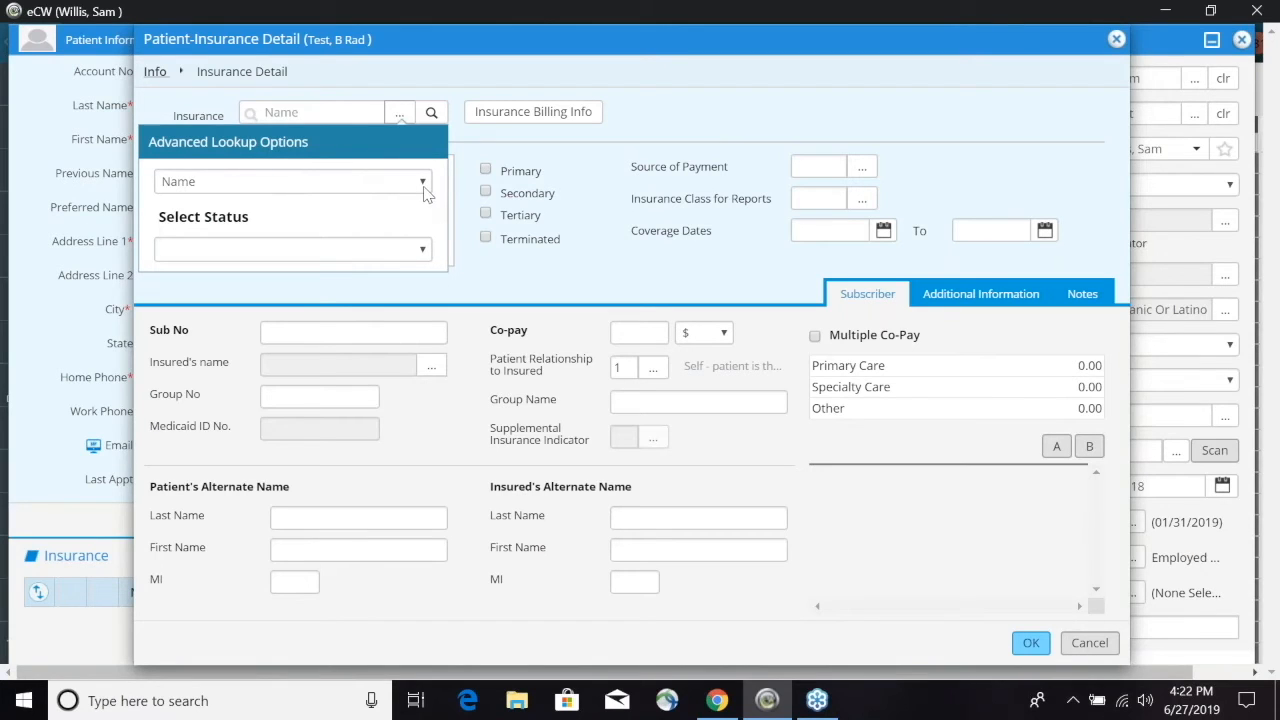
{"action": "left_click", "coordinate": [420, 180]}
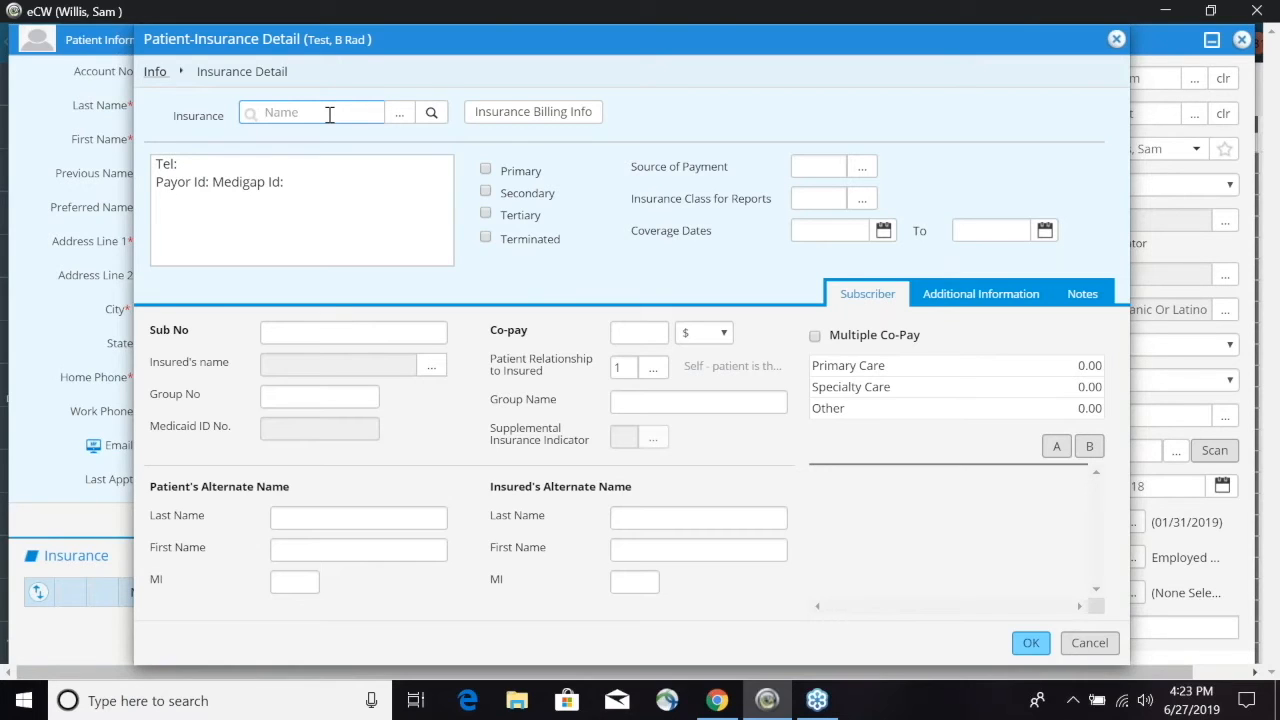
Search 'Blu' and choose Blue Cross Blue Shield as the insurance carrier
{"action": "type", "text": "Bl"}
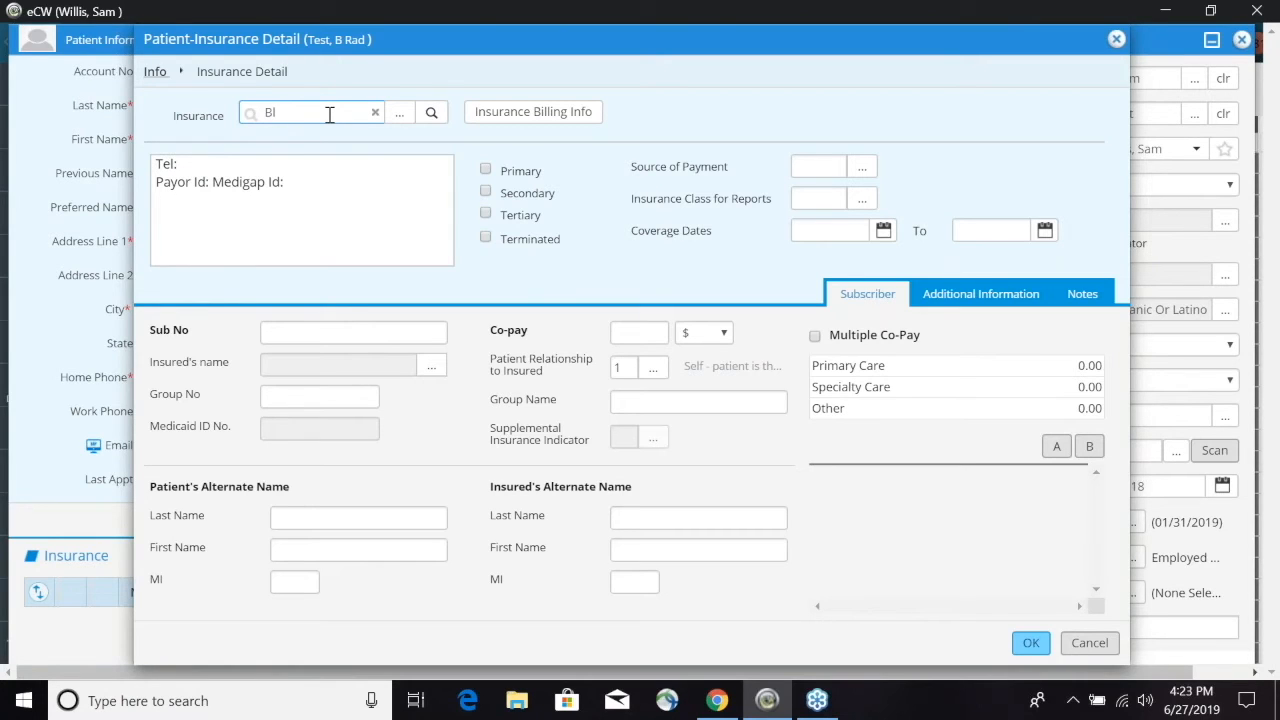
{"action": "type", "text": "u"}
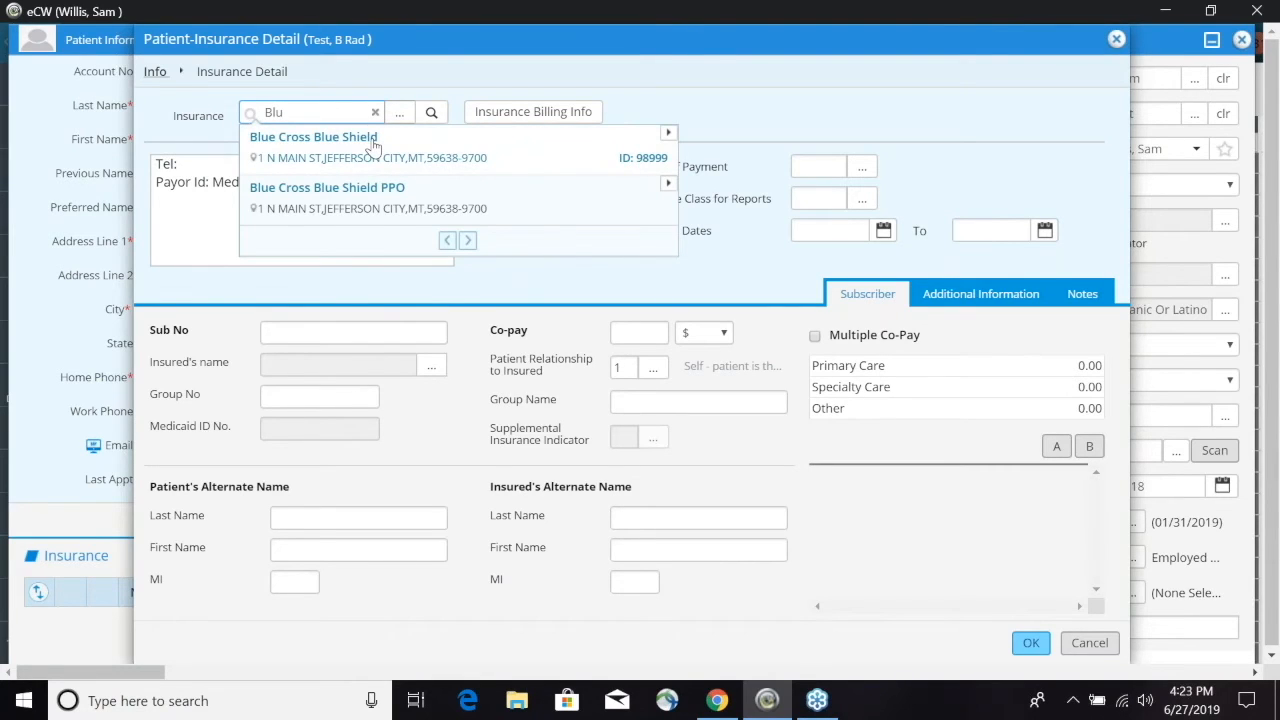
{"action": "left_click", "coordinate": [312, 136]}
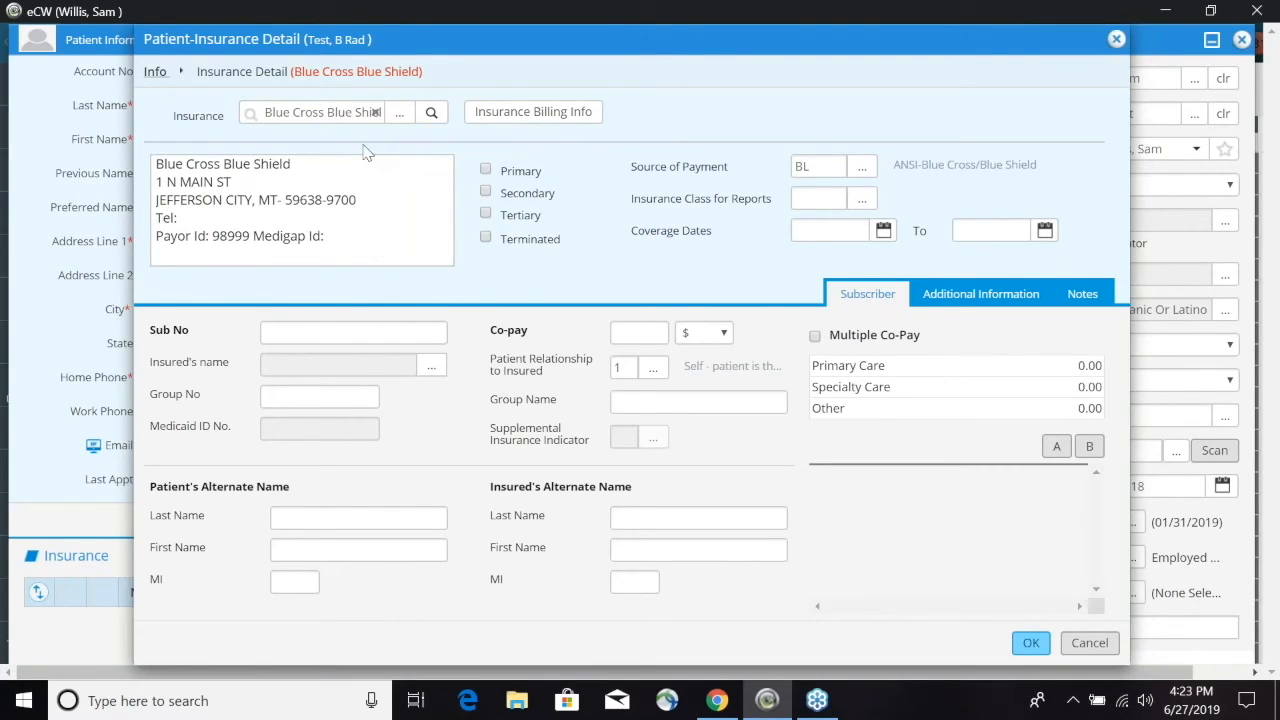
{"action": "mouse_move", "coordinate": [140, 188]}
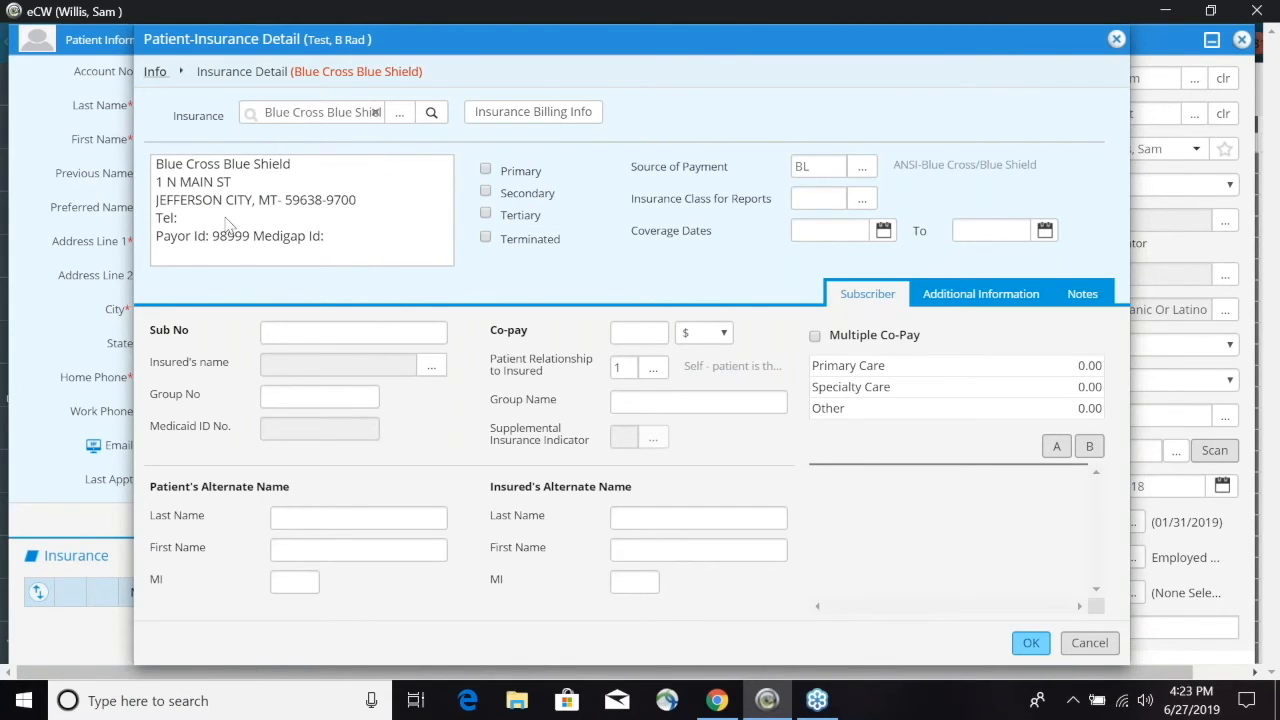
{"action": "mouse_move", "coordinate": [760, 144]}
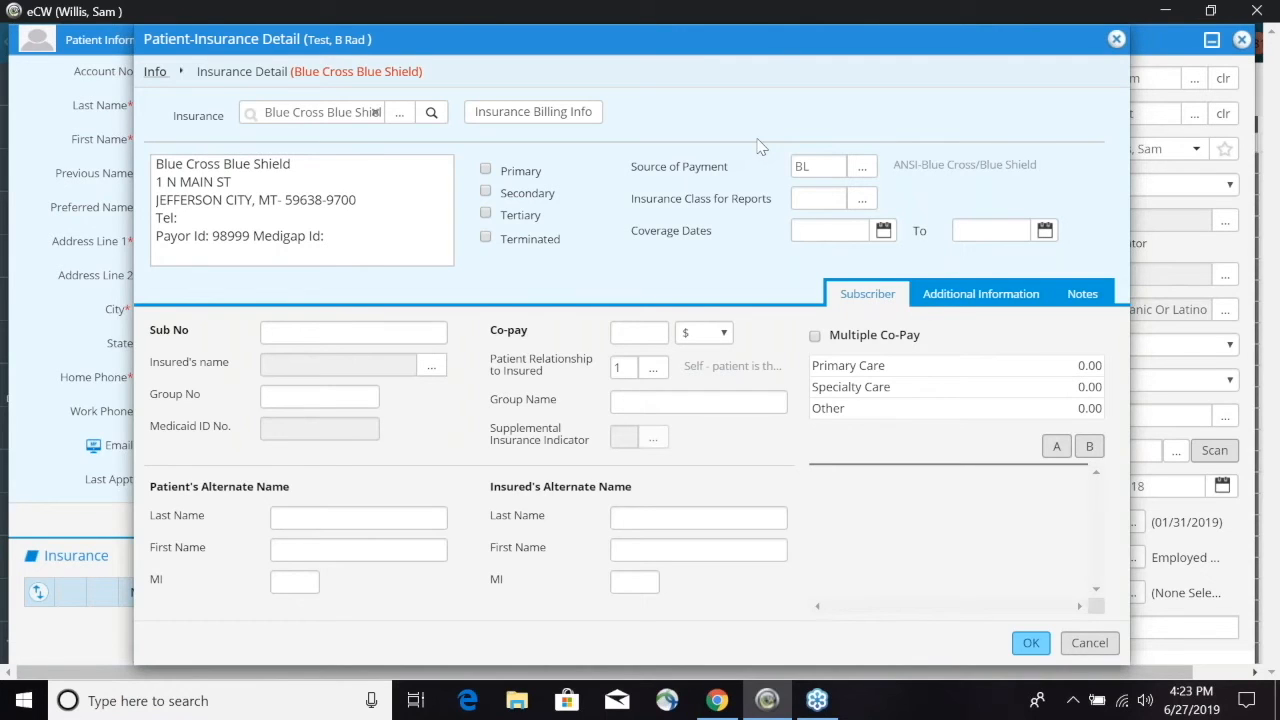
{"action": "mouse_move", "coordinate": [658, 148]}
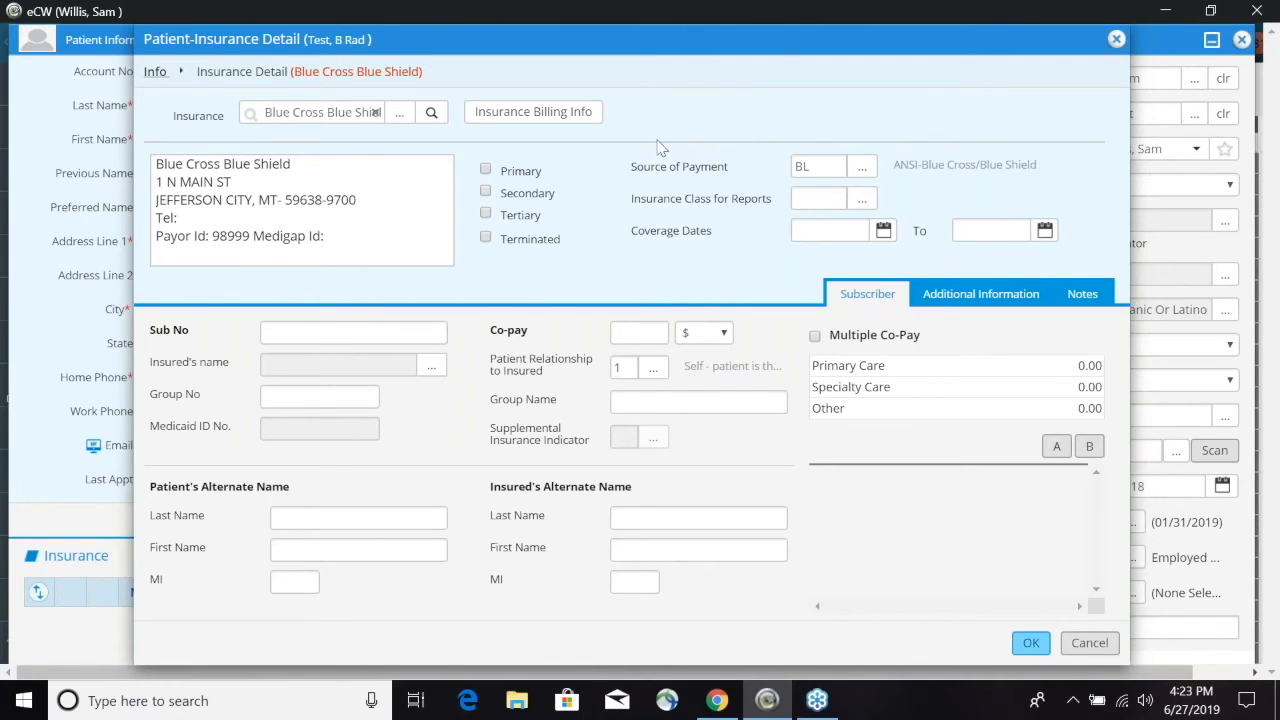
{"action": "mouse_move", "coordinate": [550, 180]}
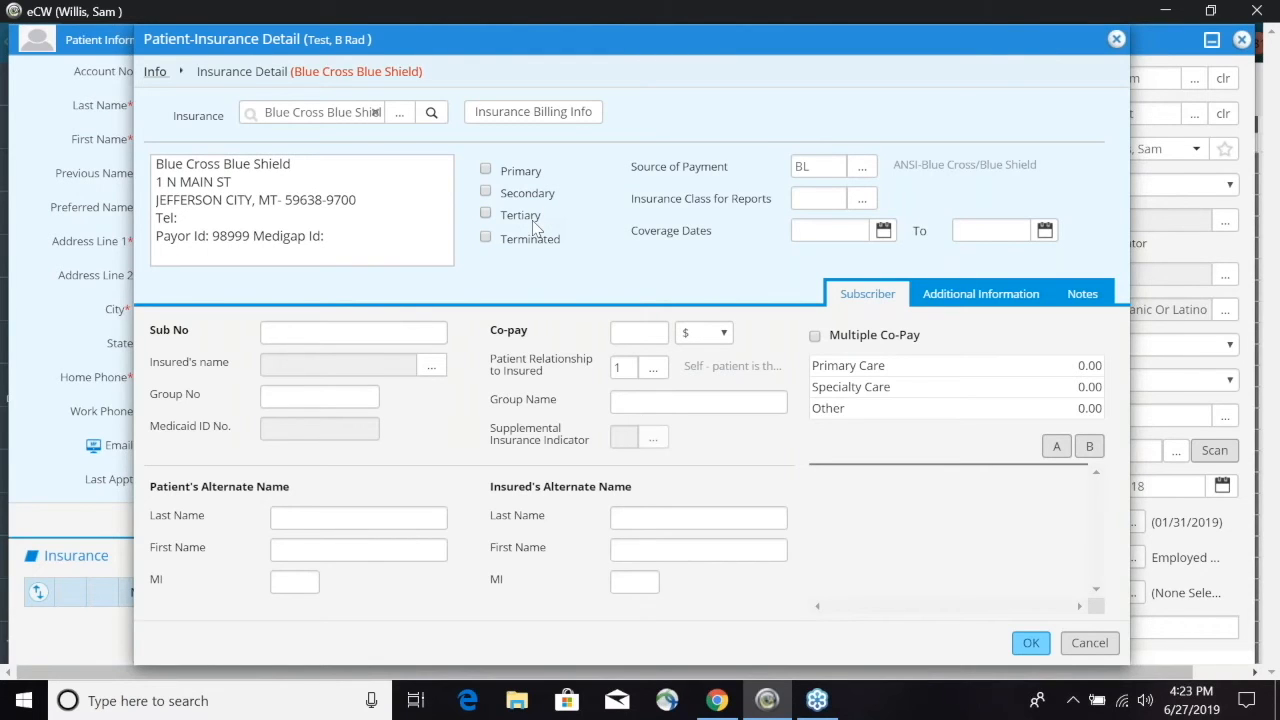
{"action": "mouse_move", "coordinate": [496, 176]}
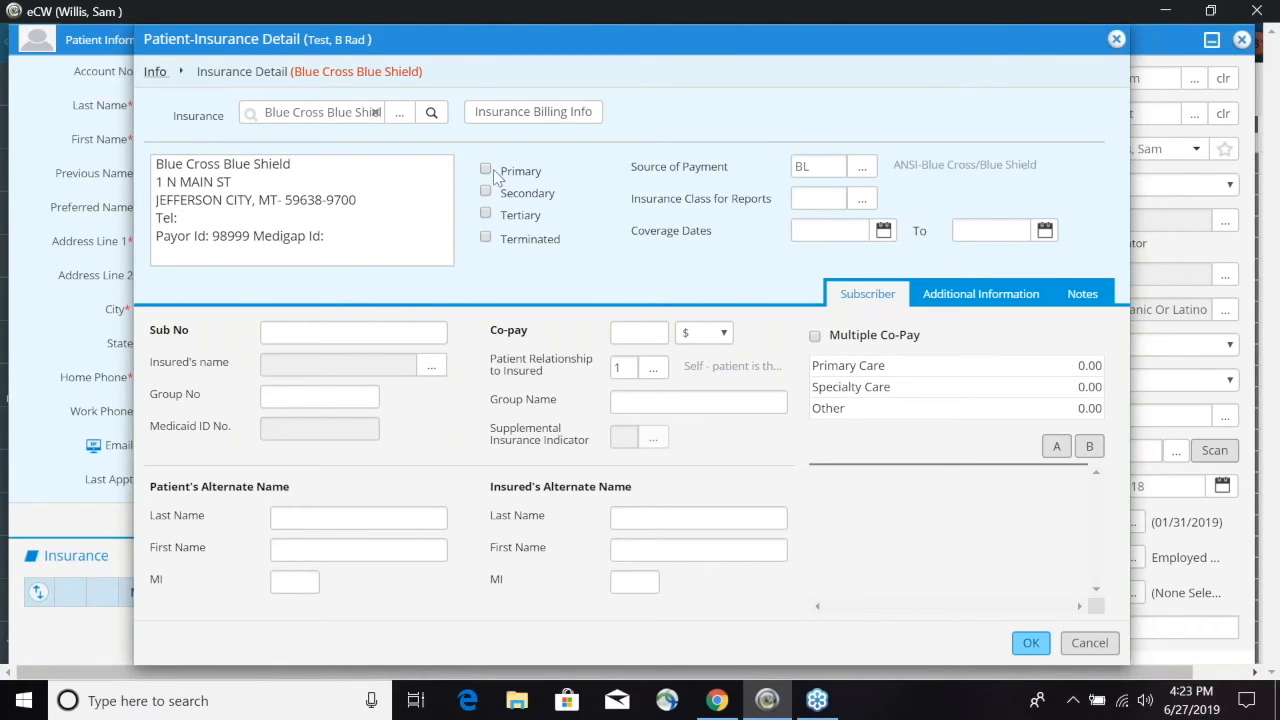
Mark the coverage as Primary and enter subscriber number 123456789
{"action": "left_click", "coordinate": [484, 170]}
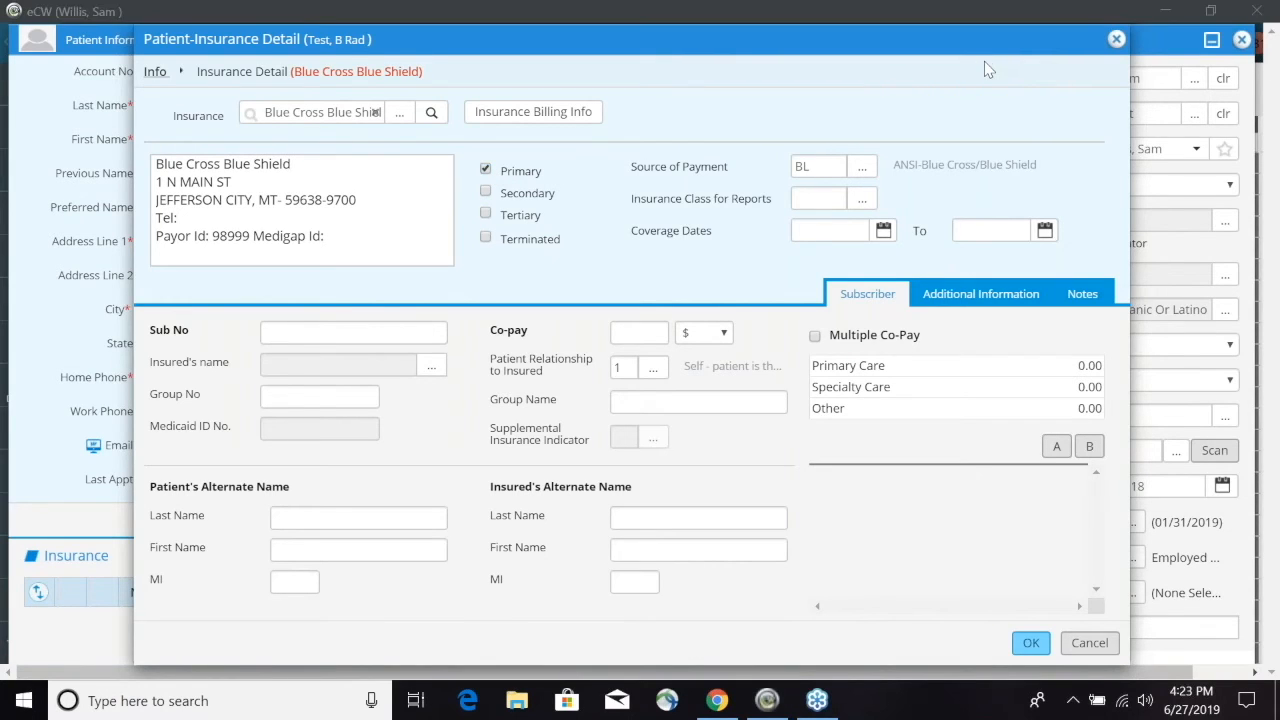
{"action": "mouse_move", "coordinate": [784, 102]}
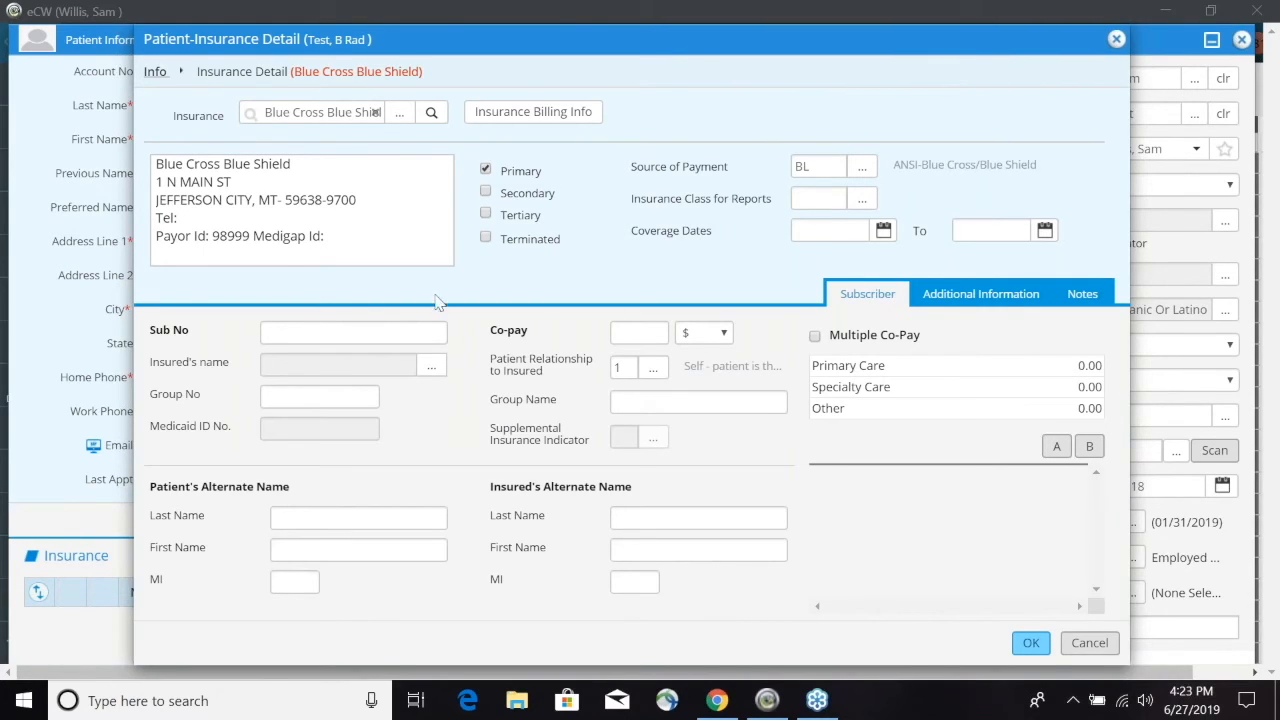
{"action": "left_click", "coordinate": [352, 332]}
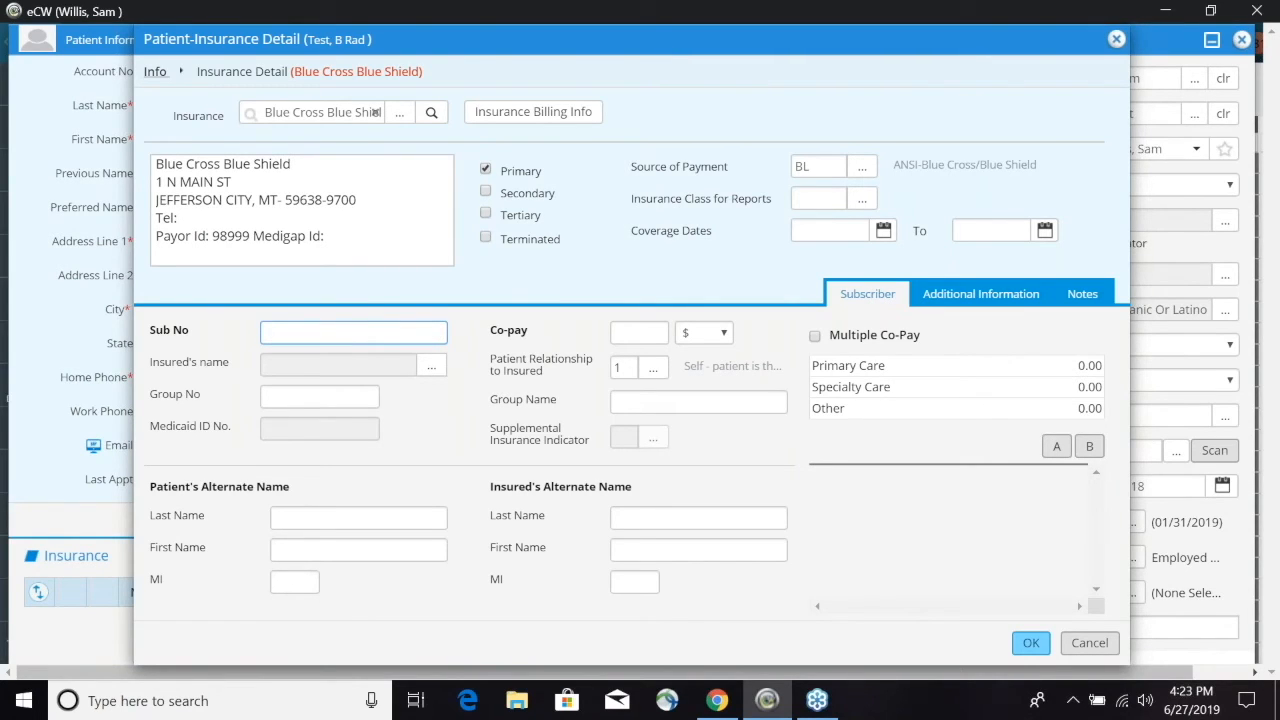
{"action": "type", "text": "1234"}
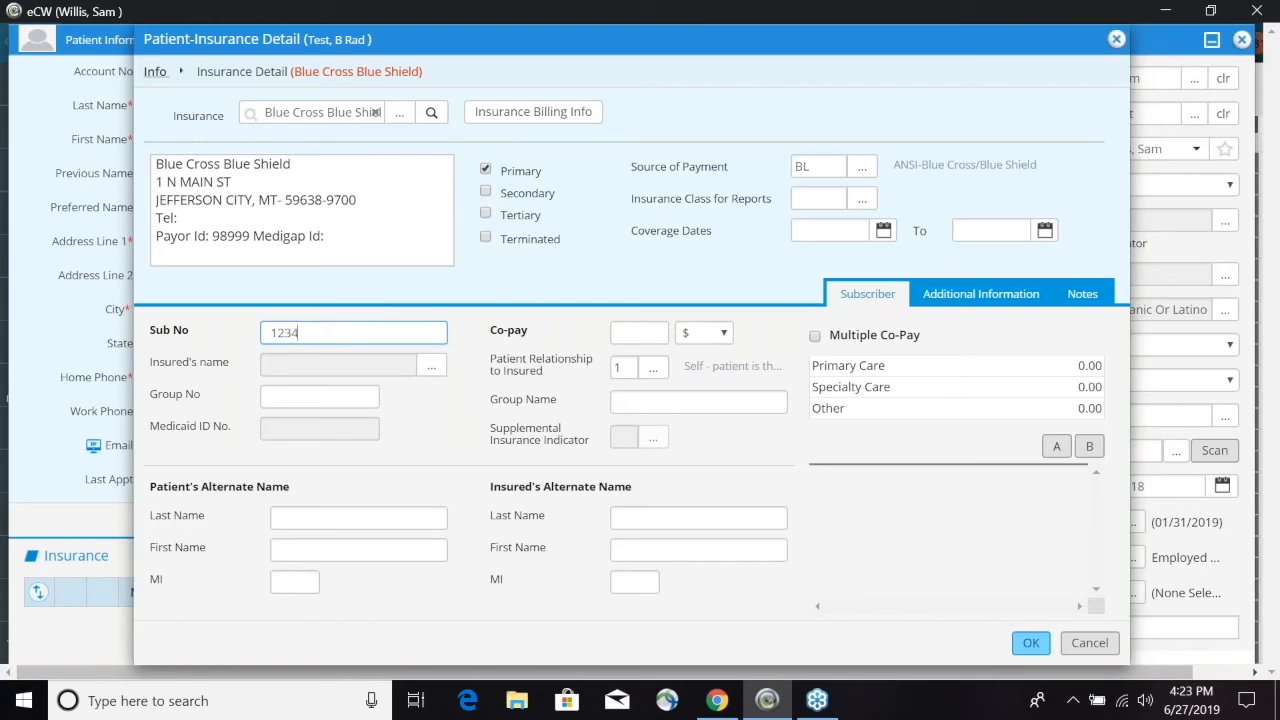
{"action": "type", "text": "56789"}
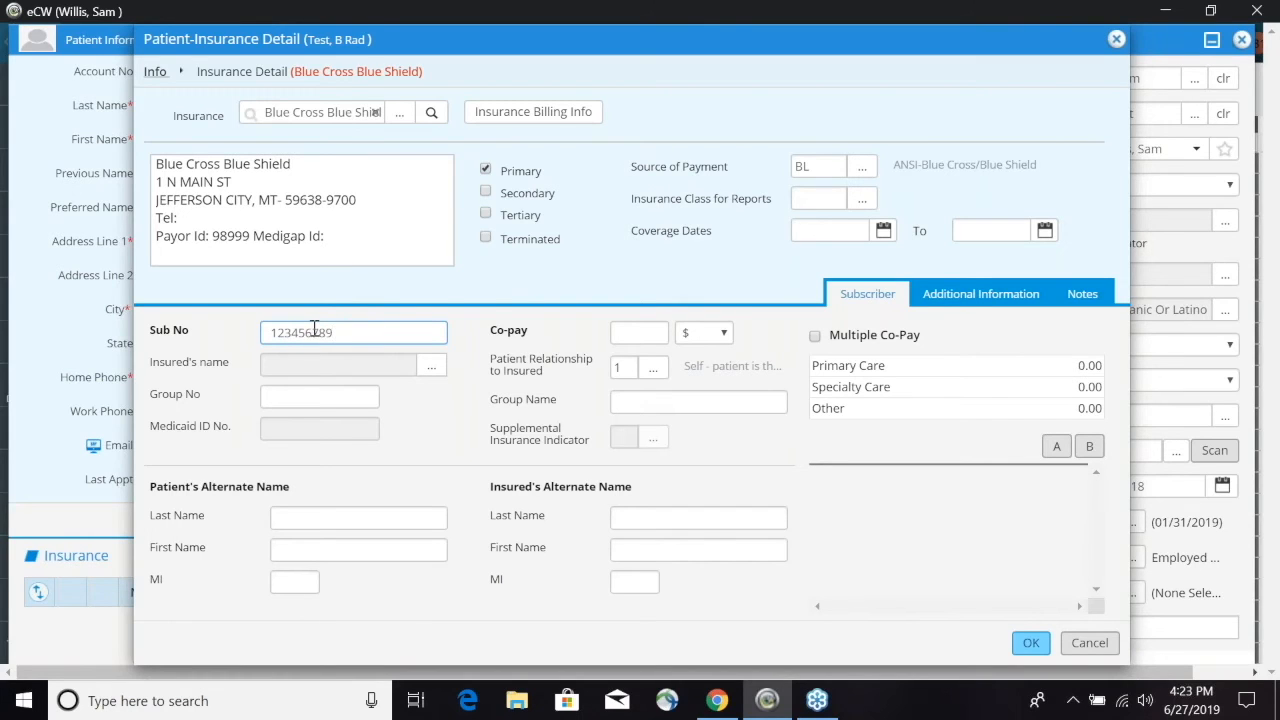
{"action": "mouse_move", "coordinate": [384, 366]}
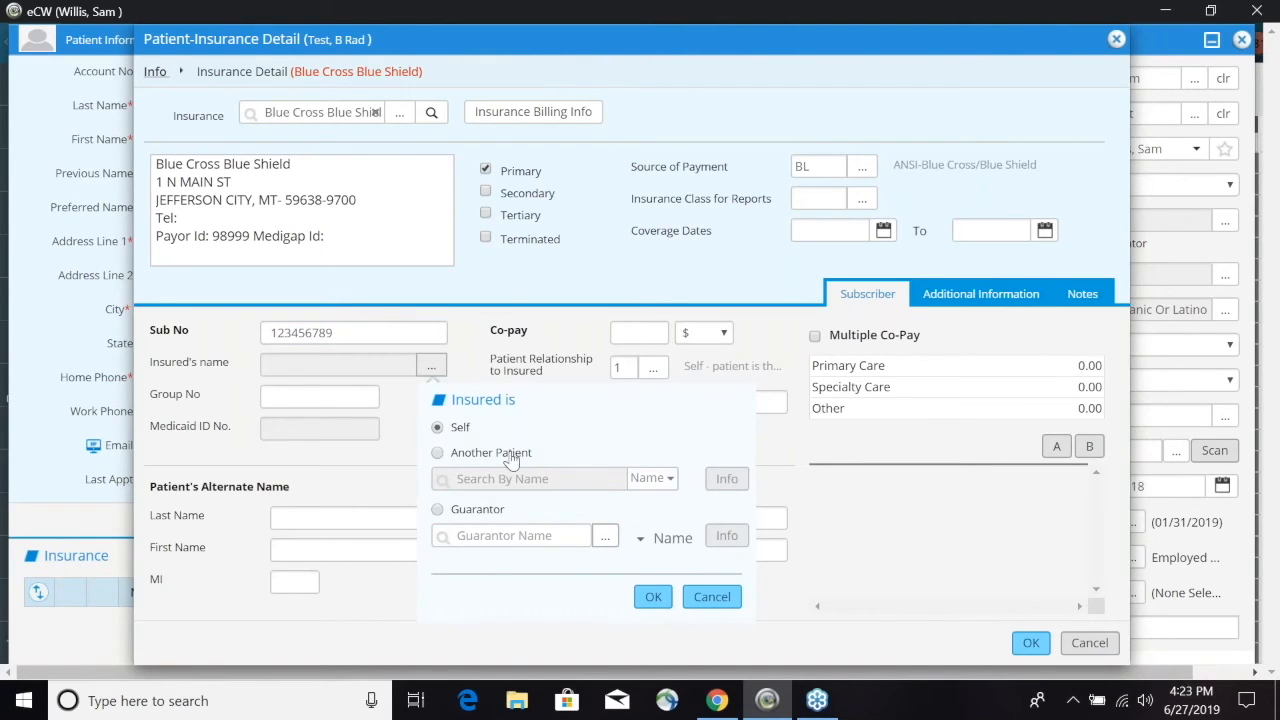
{"action": "mouse_move", "coordinate": [652, 590]}
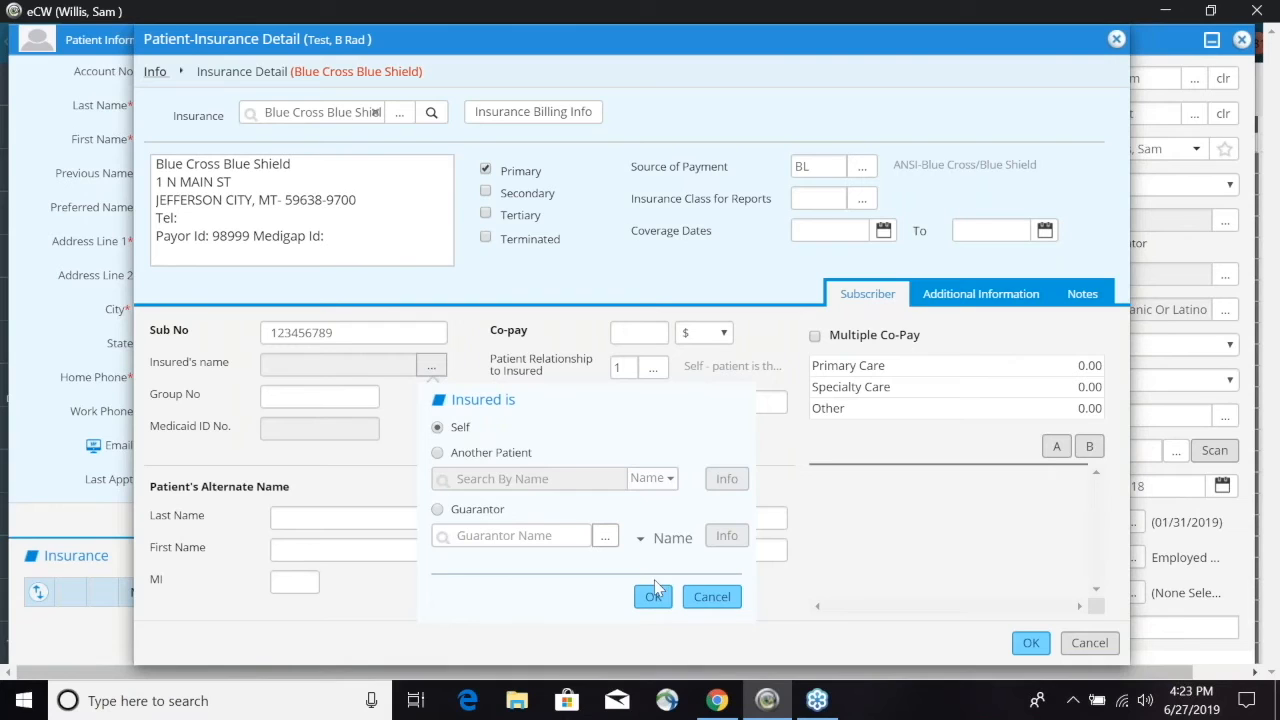
Set the insured to Self and enter a 20 co-pay, leaving Multiple Co-Pay unchecked
{"action": "left_click", "coordinate": [652, 596]}
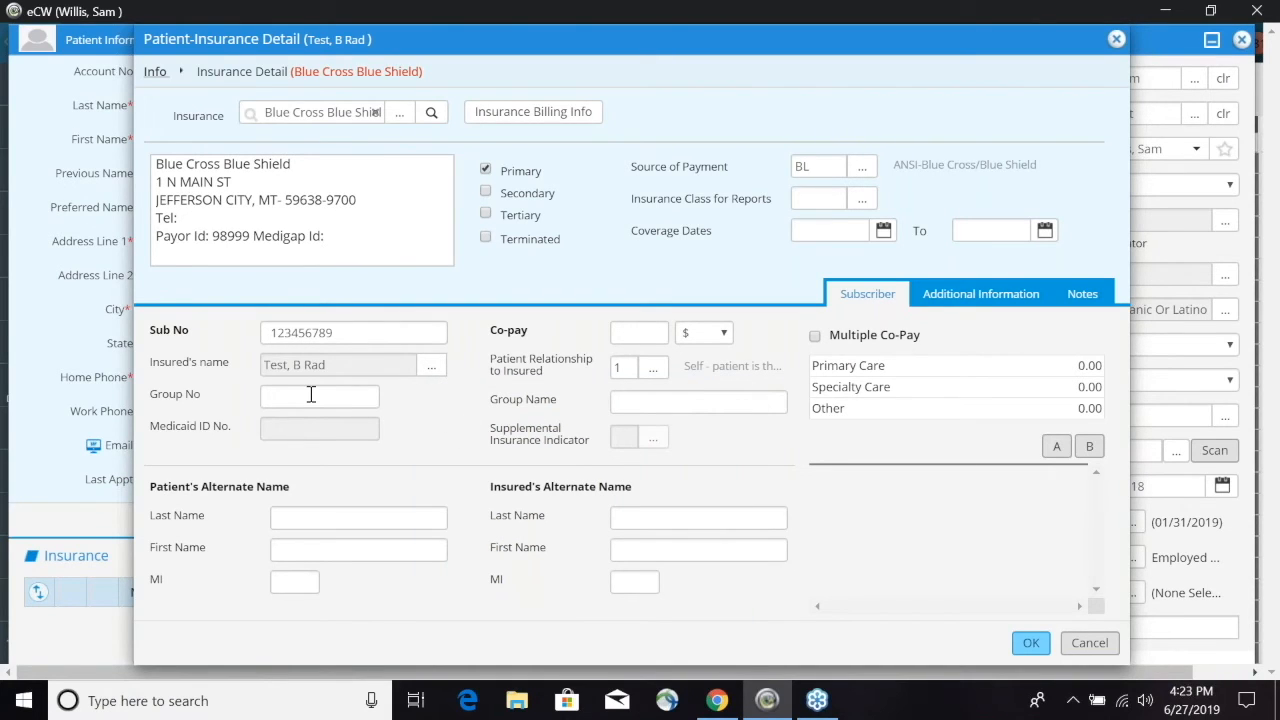
{"action": "mouse_move", "coordinate": [512, 396]}
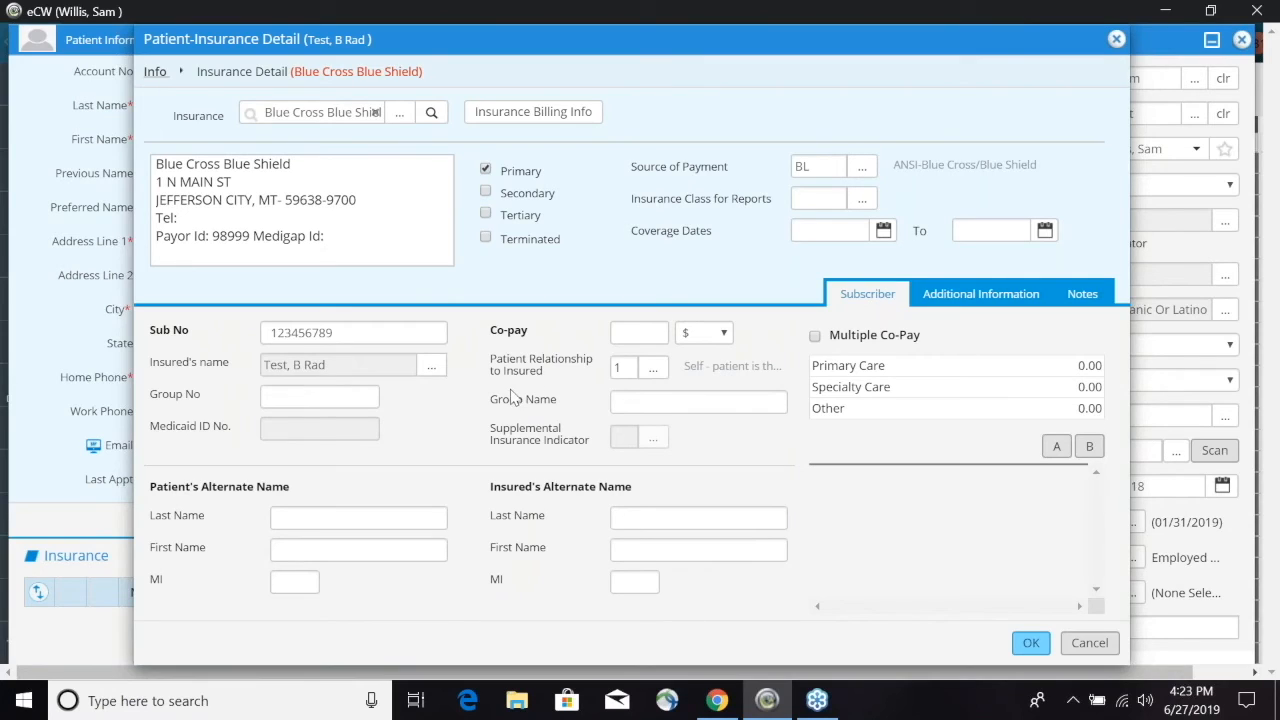
{"action": "left_click", "coordinate": [640, 332]}
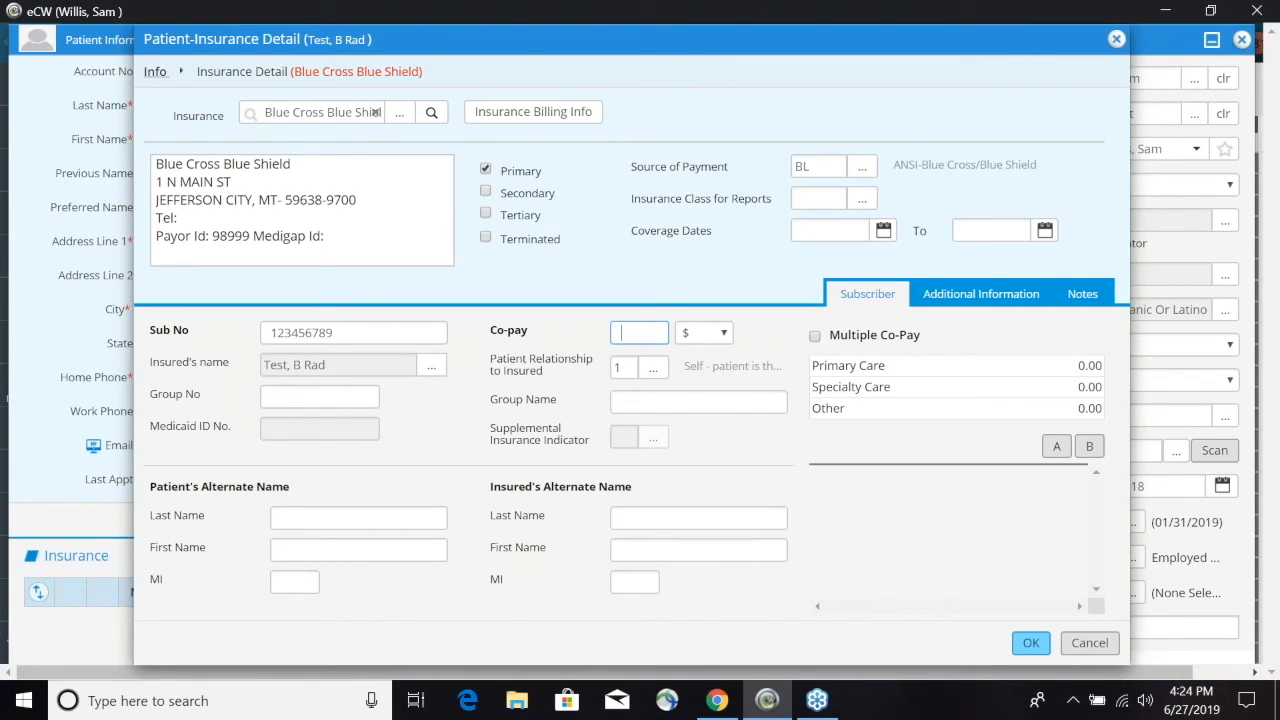
{"action": "type", "text": "20"}
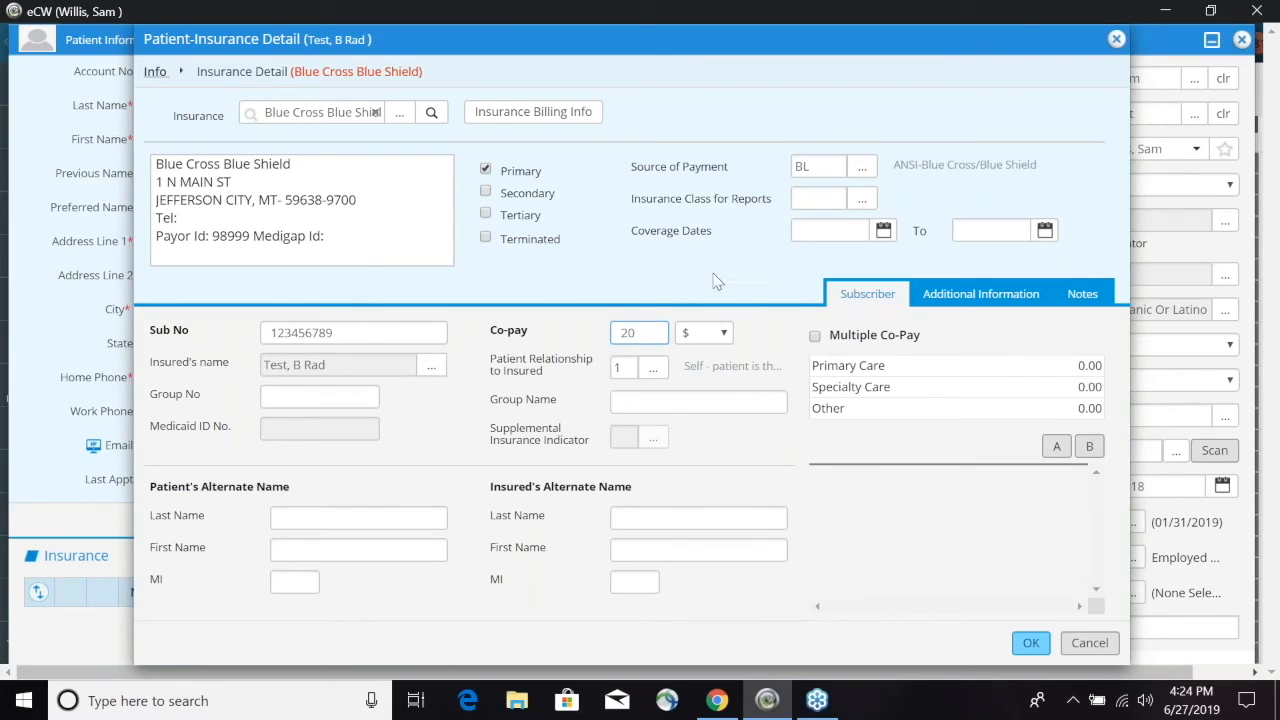
{"action": "mouse_move", "coordinate": [778, 352]}
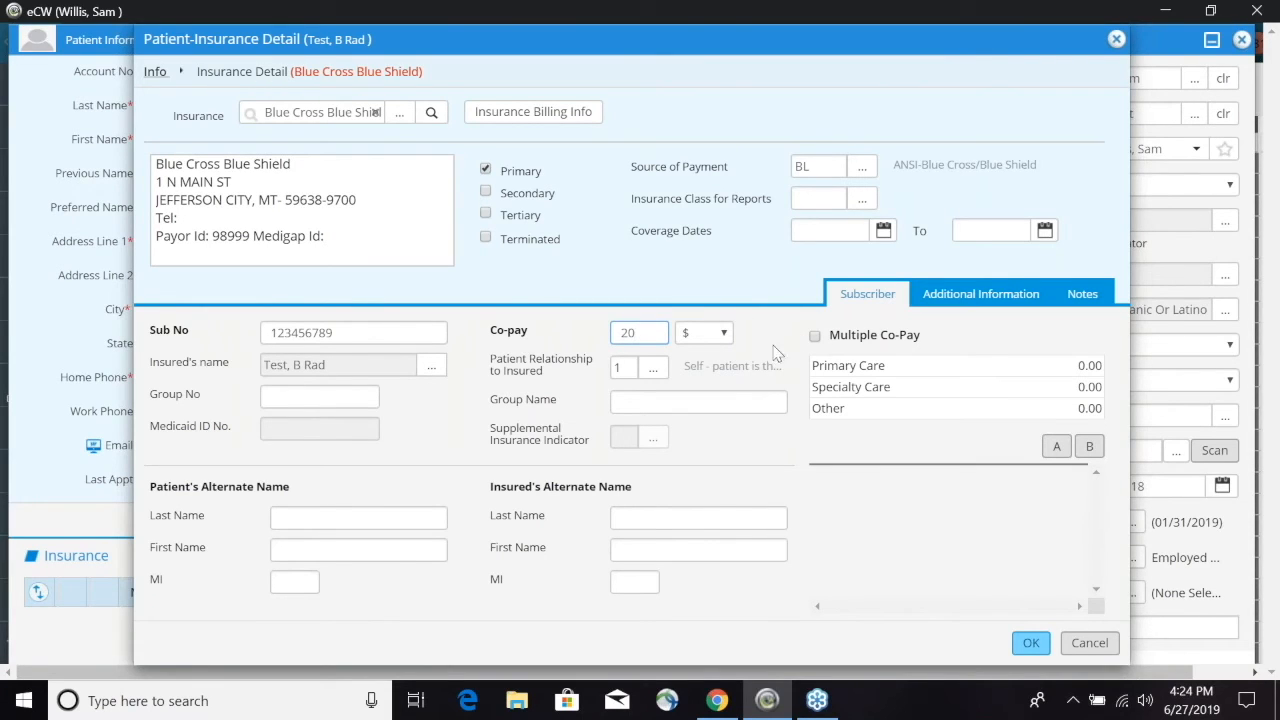
{"action": "left_click", "coordinate": [816, 336]}
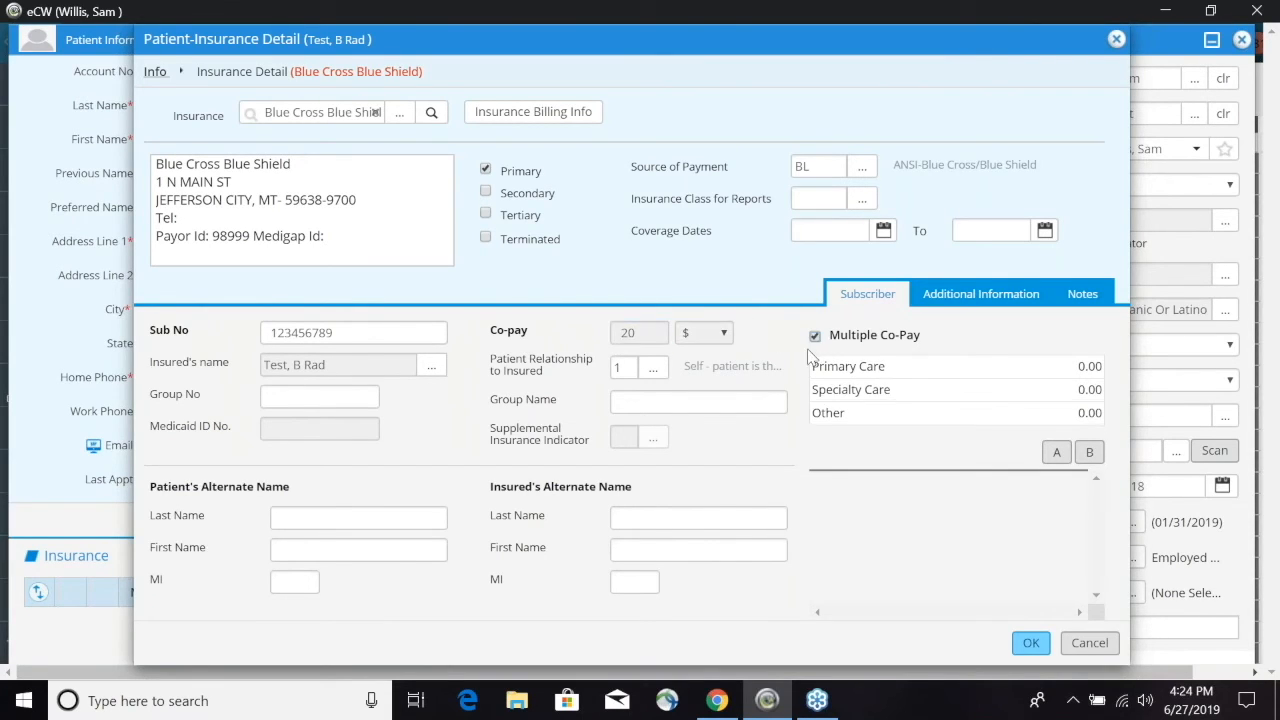
{"action": "mouse_move", "coordinate": [1068, 390]}
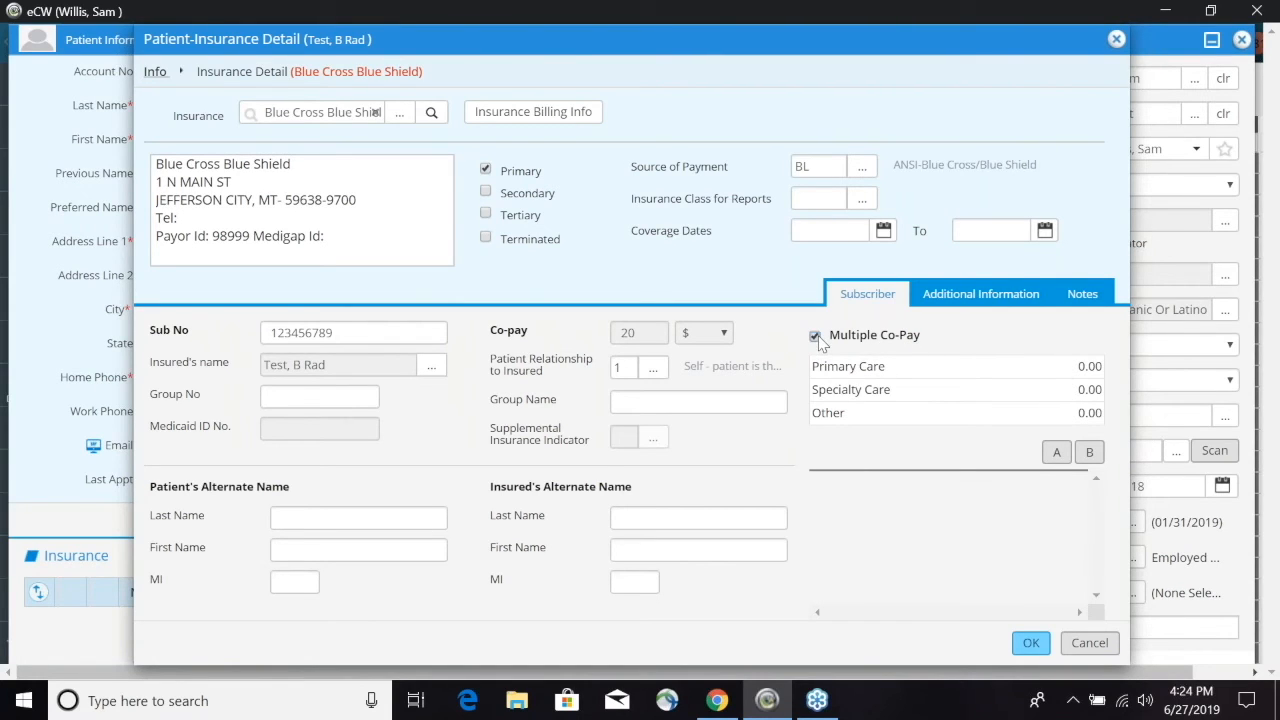
{"action": "left_click", "coordinate": [816, 336]}
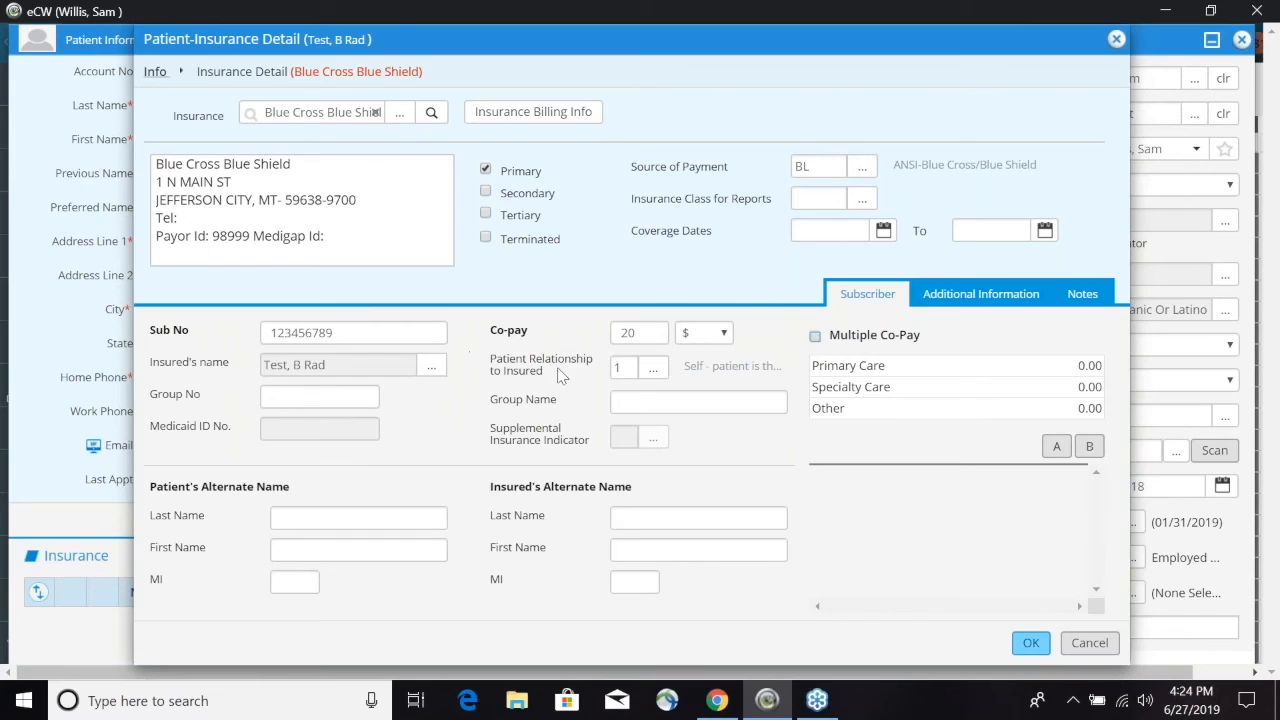
{"action": "mouse_move", "coordinate": [564, 400]}
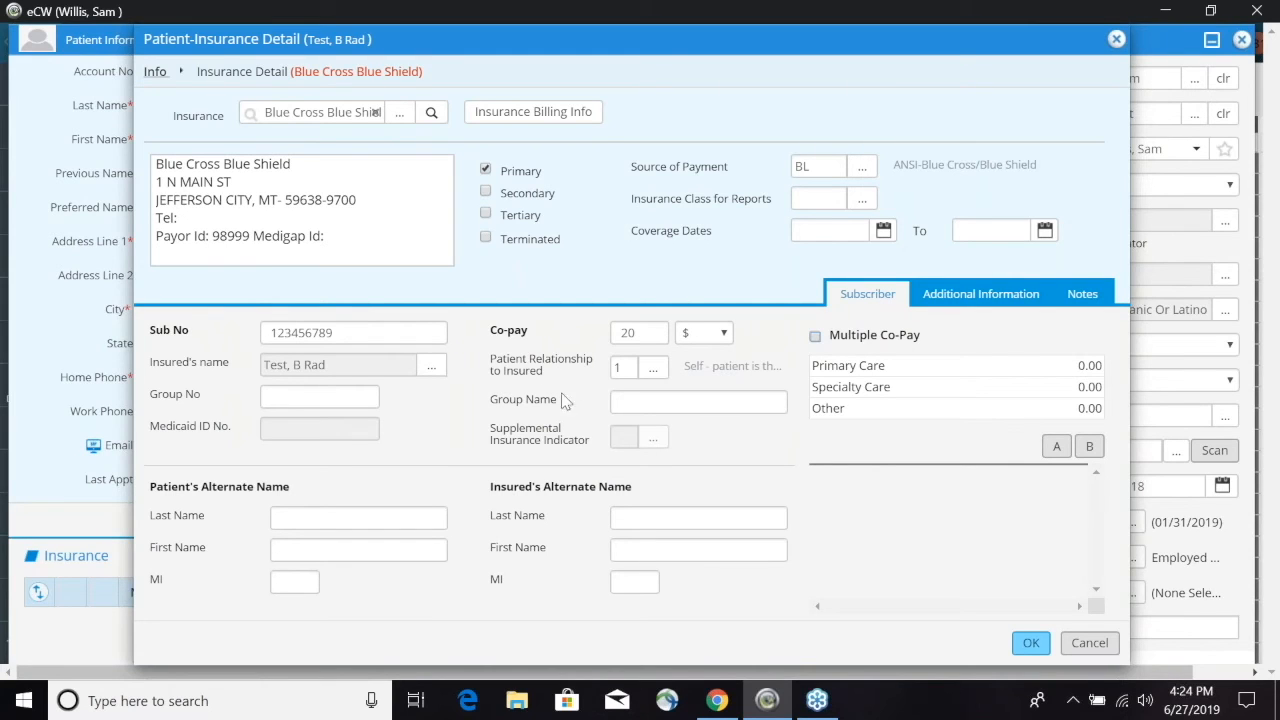
{"action": "mouse_move", "coordinate": [548, 458]}
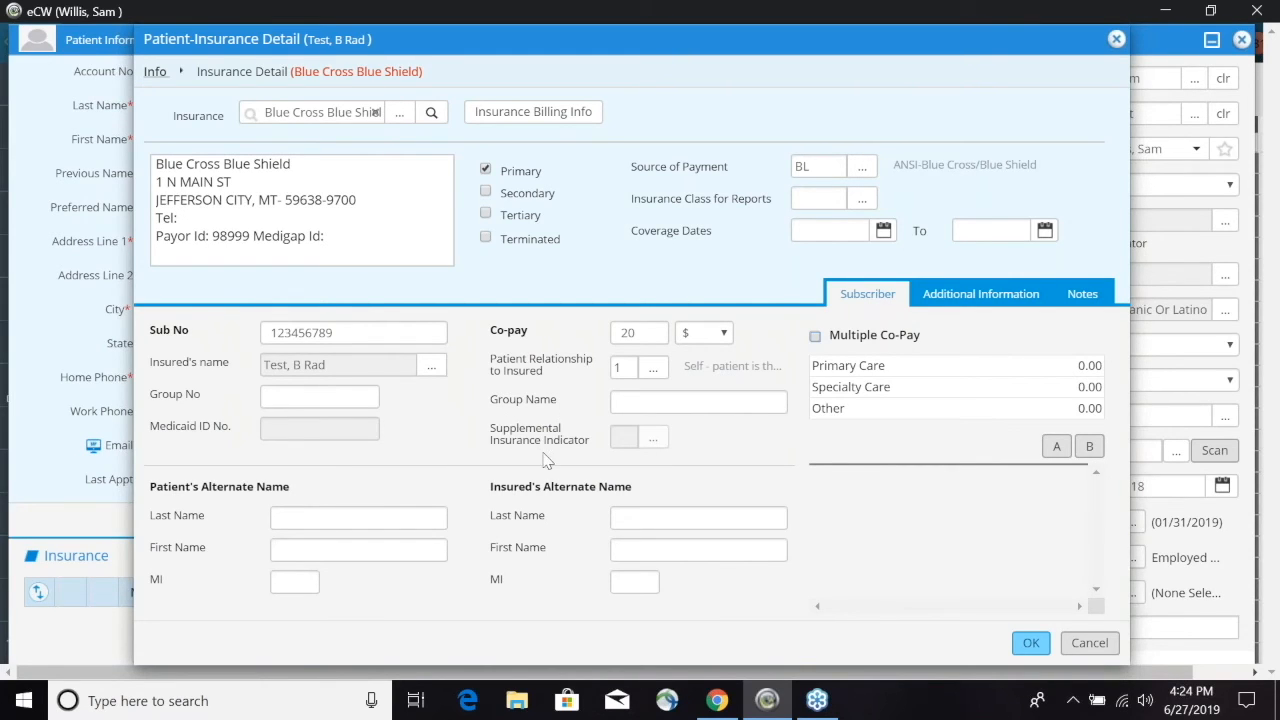
{"action": "mouse_move", "coordinate": [504, 470]}
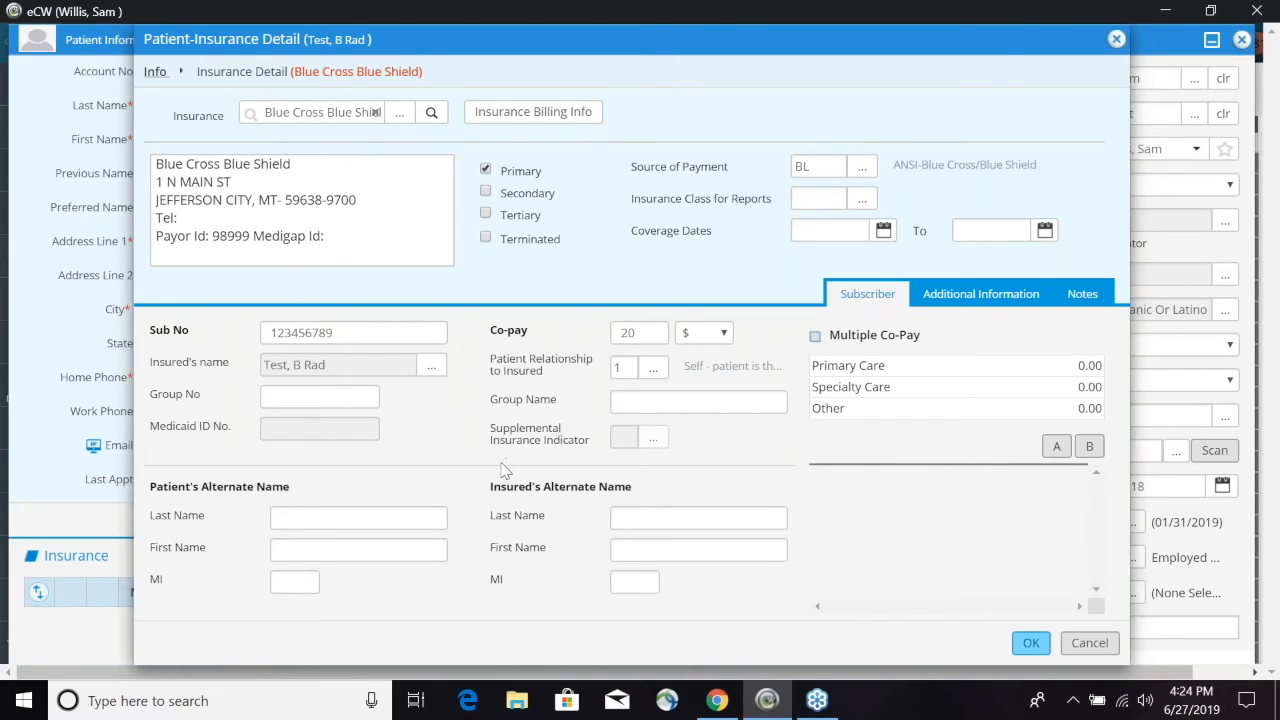
{"action": "mouse_move", "coordinate": [232, 504]}
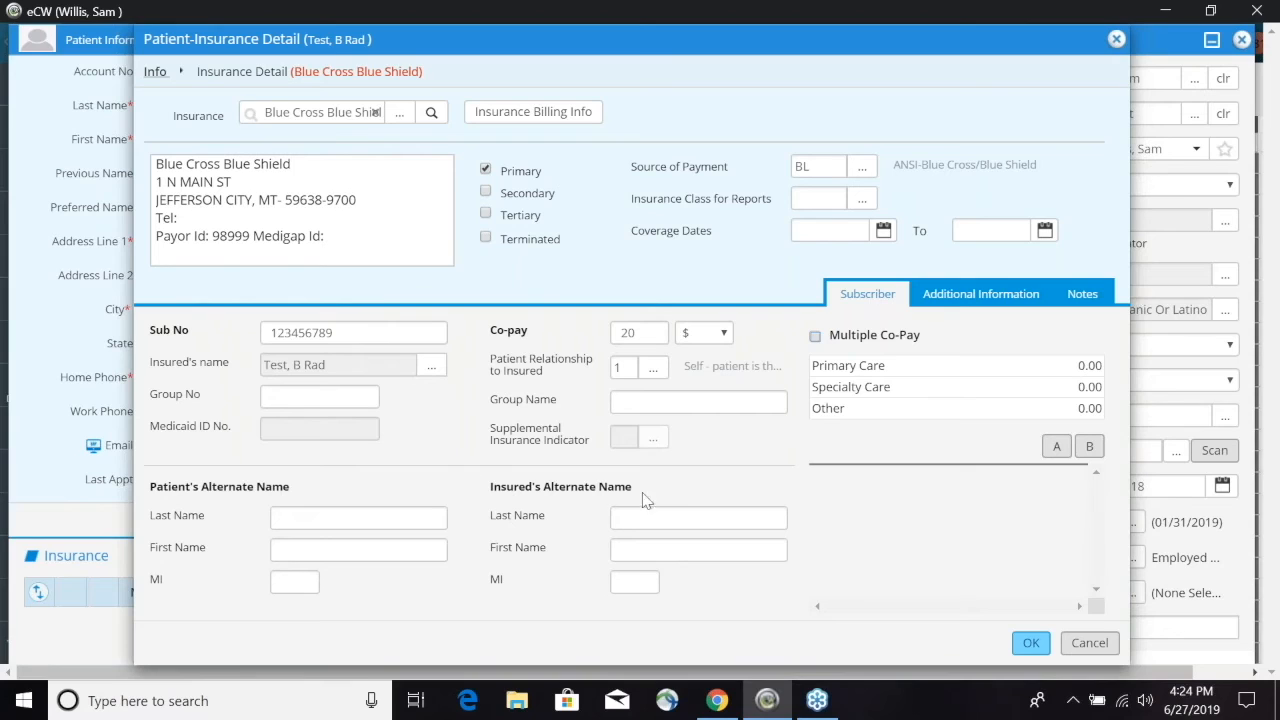
{"action": "mouse_move", "coordinate": [772, 486]}
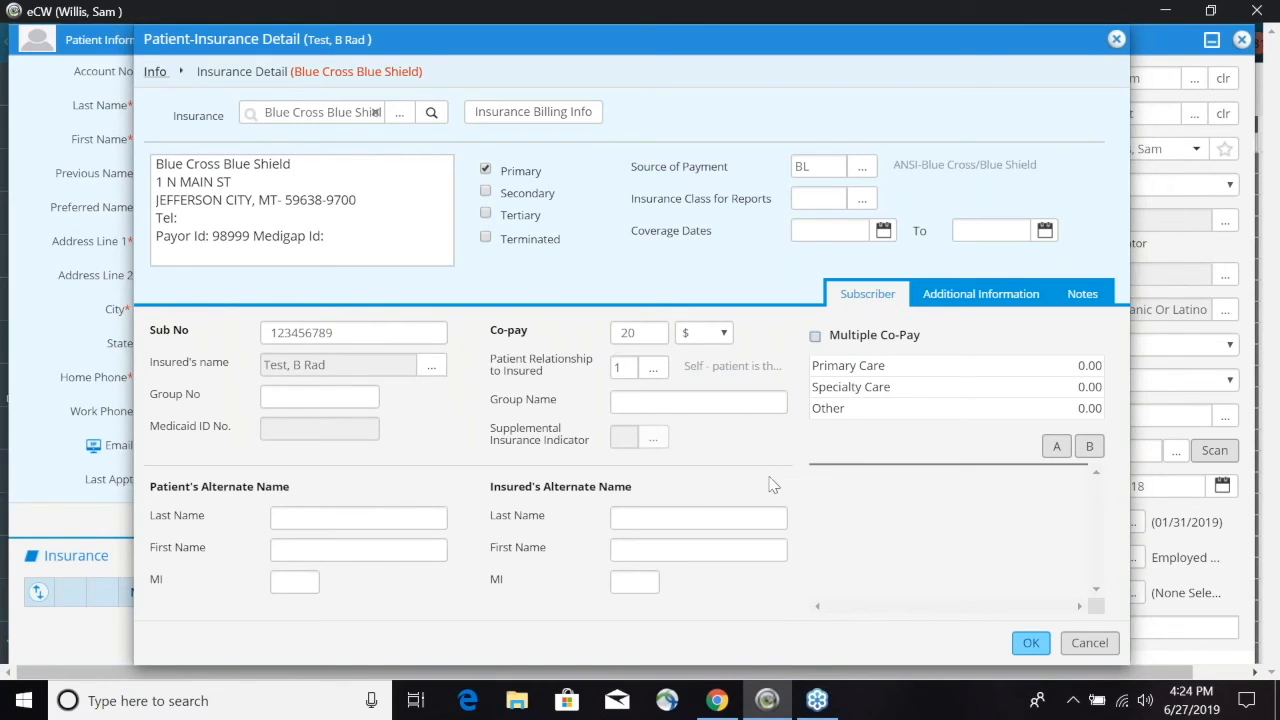
Enter group number 1234 and save the Blue Cross Blue Shield primary insurance
{"action": "left_click", "coordinate": [320, 396]}
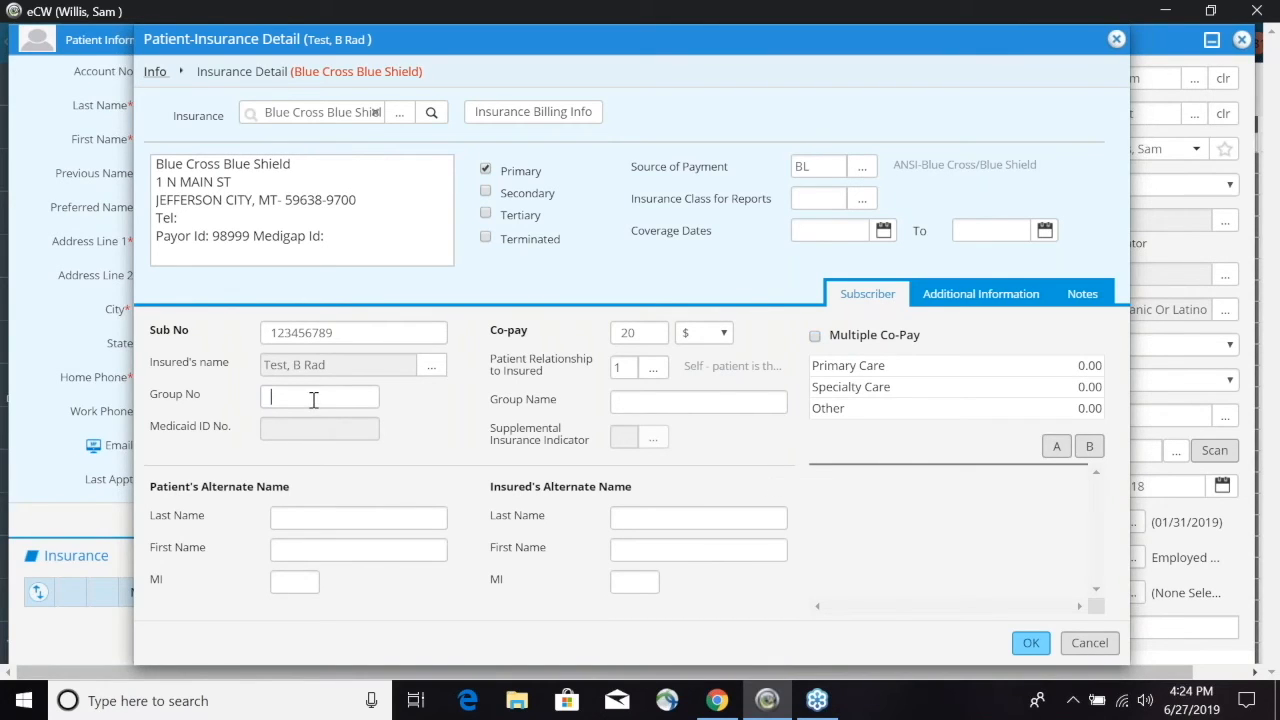
{"action": "type", "text": "1234"}
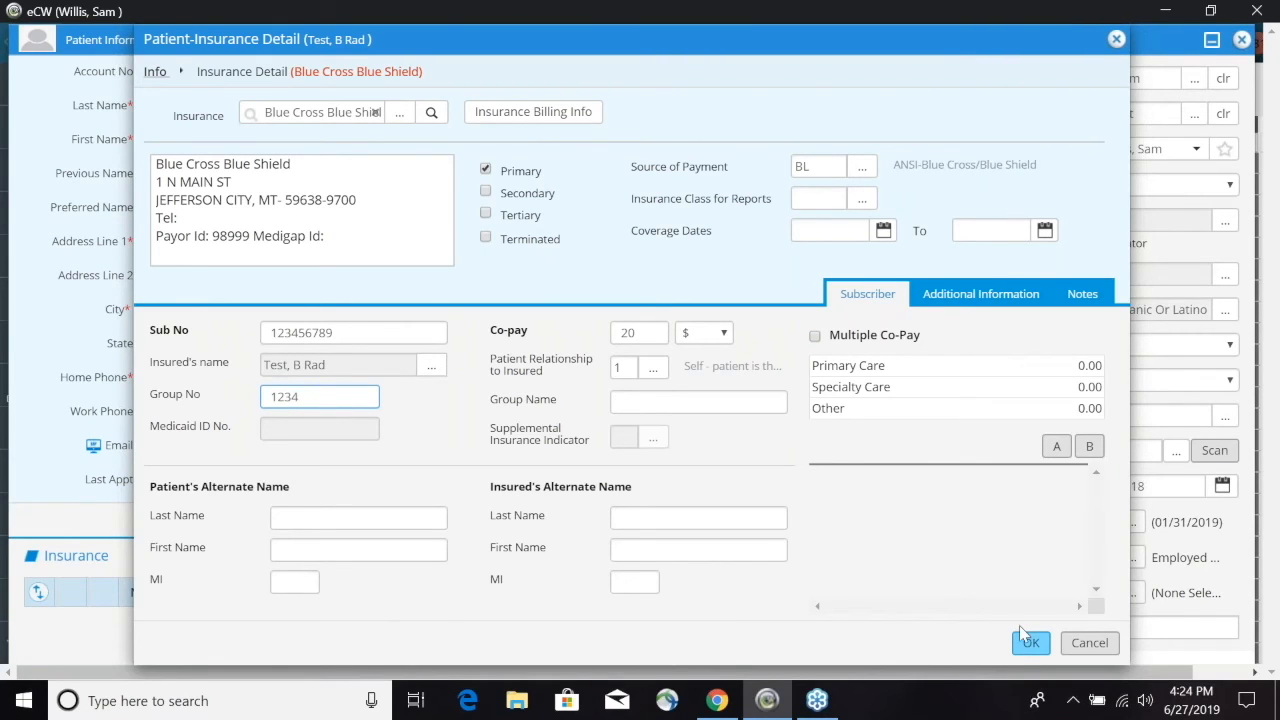
{"action": "left_click", "coordinate": [1030, 642]}
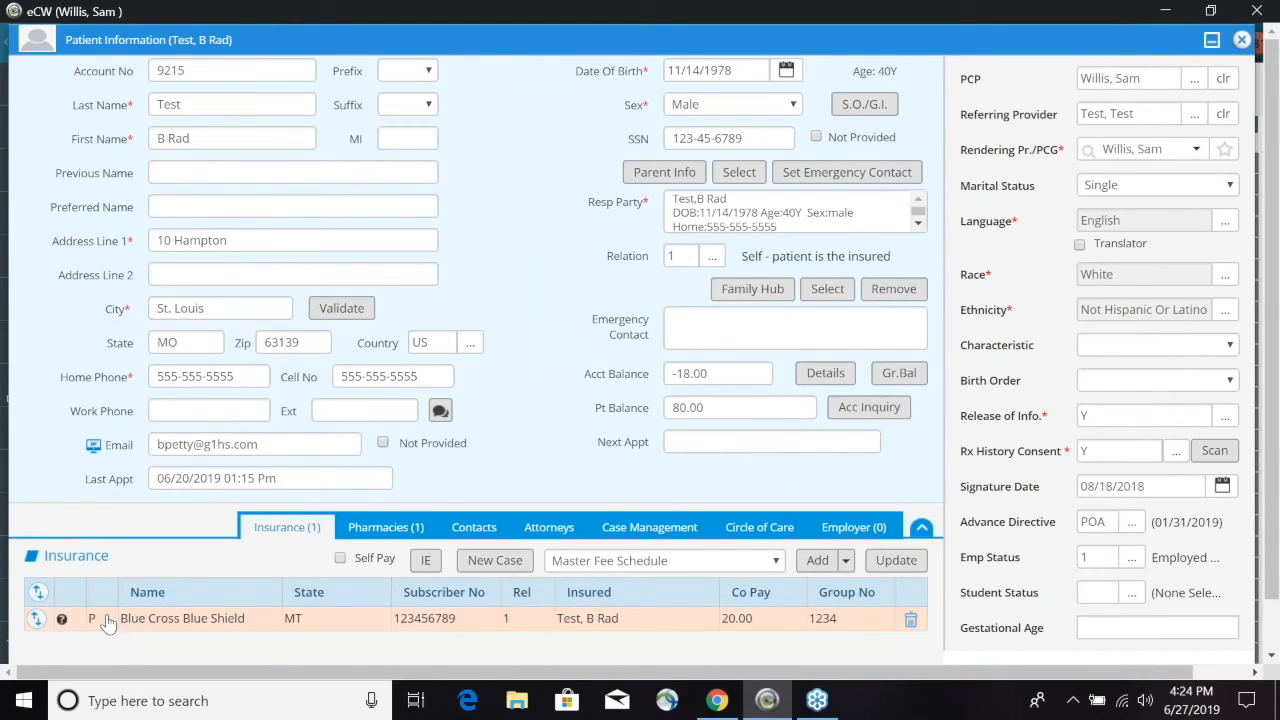
{"action": "mouse_move", "coordinate": [144, 638]}
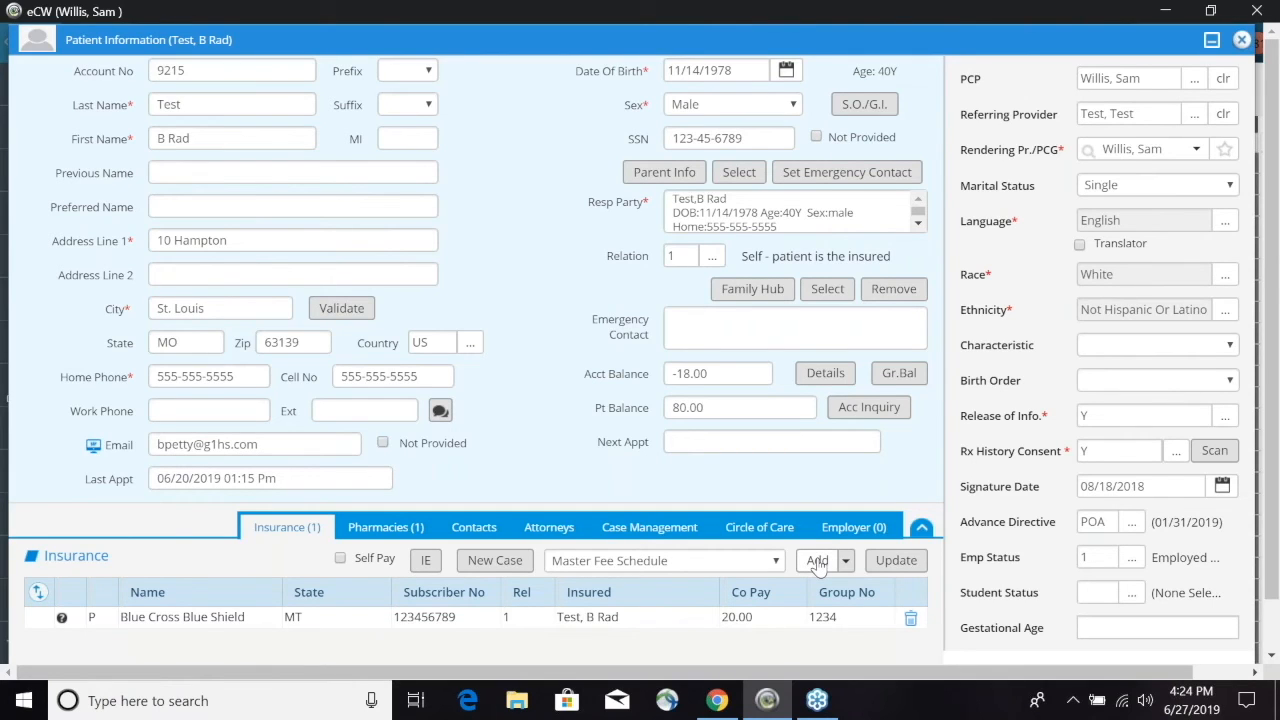
{"action": "mouse_move", "coordinate": [610, 336]}
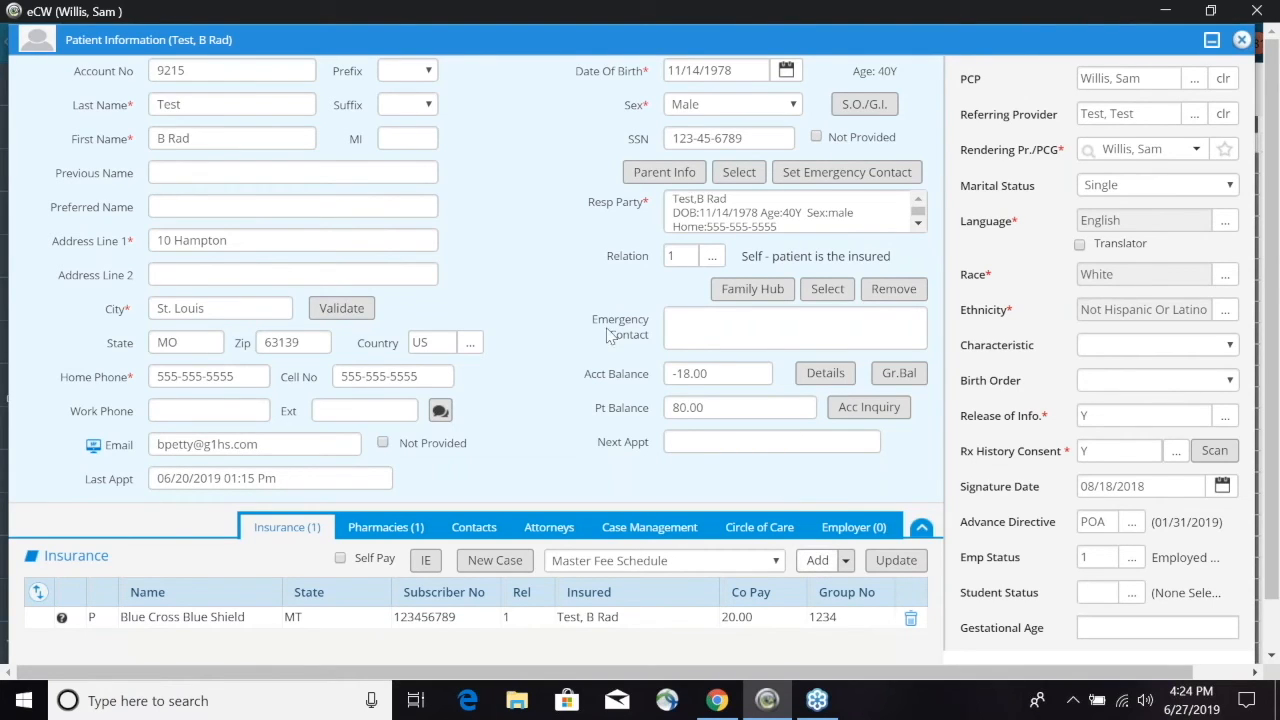
{"action": "mouse_move", "coordinate": [596, 308]}
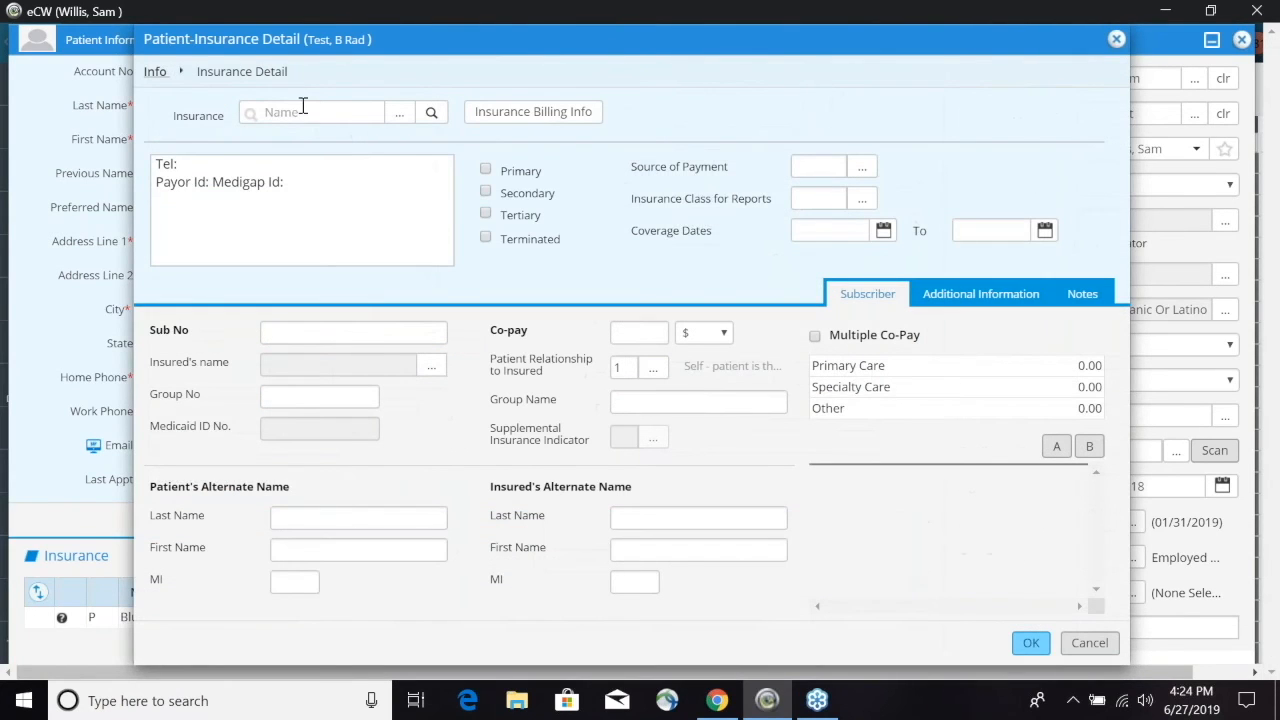
Search 'Aetna', correcting a typo, to choose Aetna as the second entry's carrier
{"action": "type", "text": "A"}
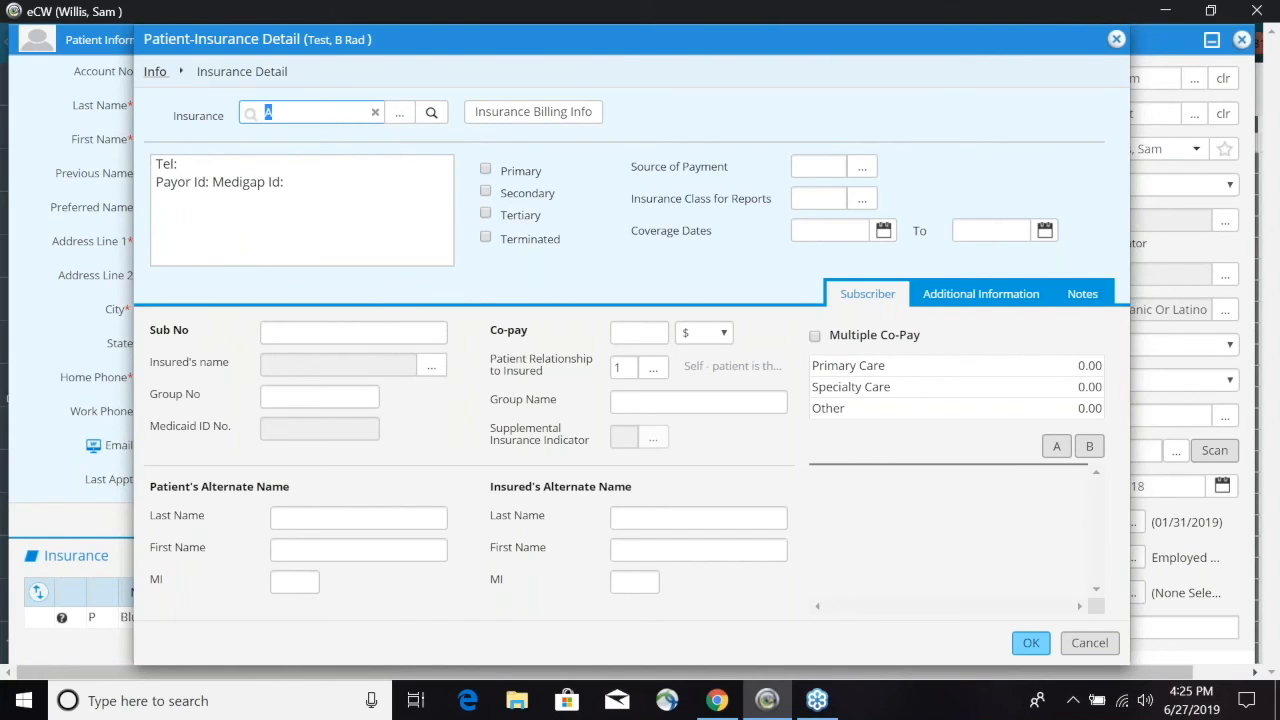
{"action": "type", "text": "t"}
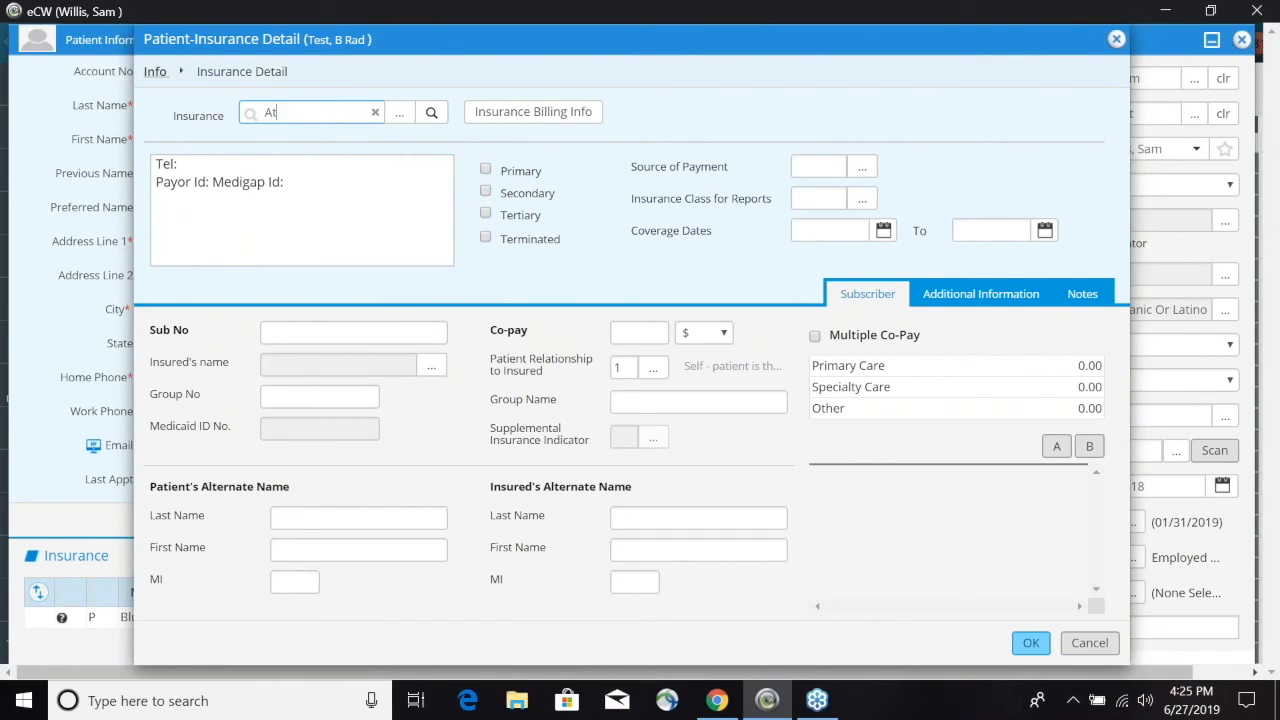
{"action": "type", "text": "en"}
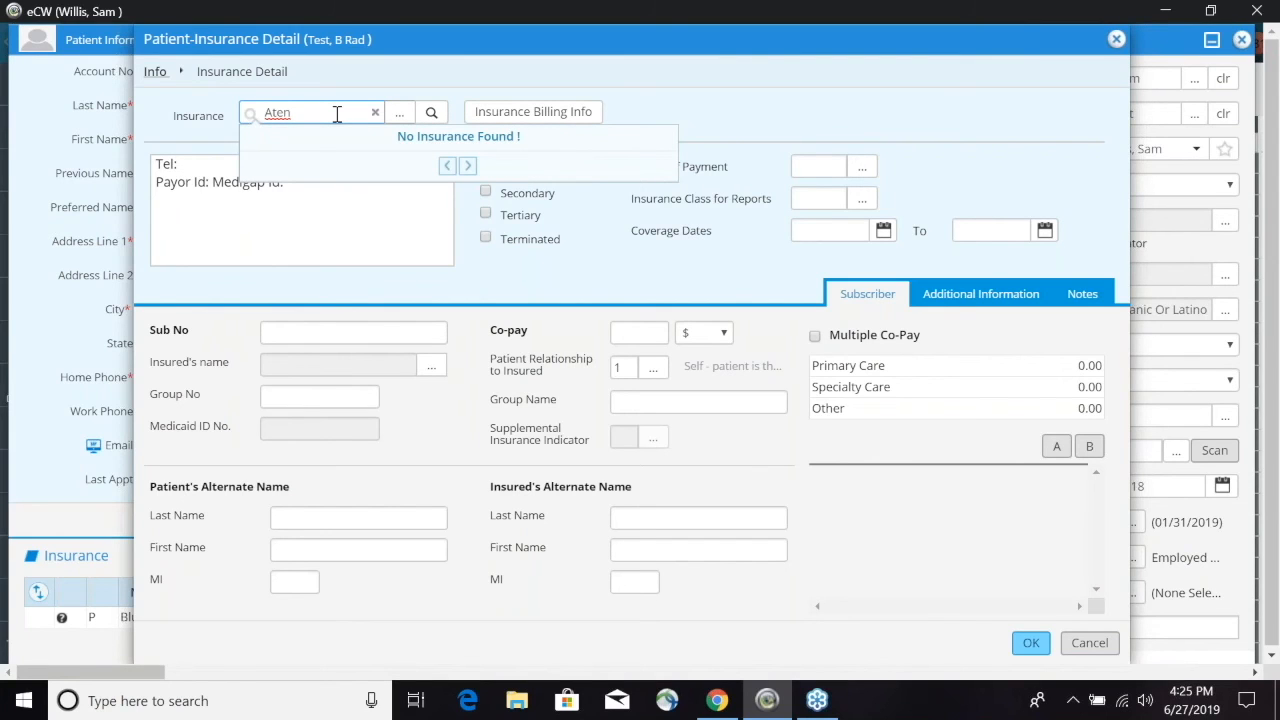
{"action": "key", "text": "BackSpace"}
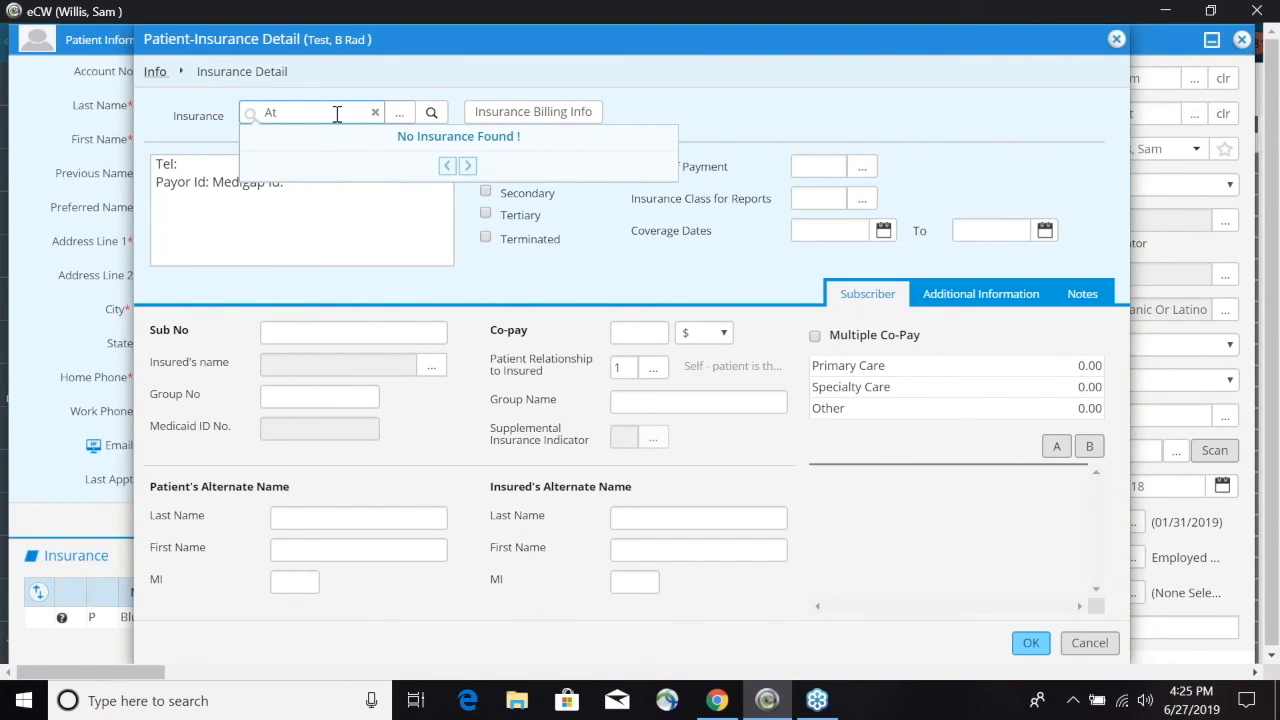
{"action": "type", "text": "etna"}
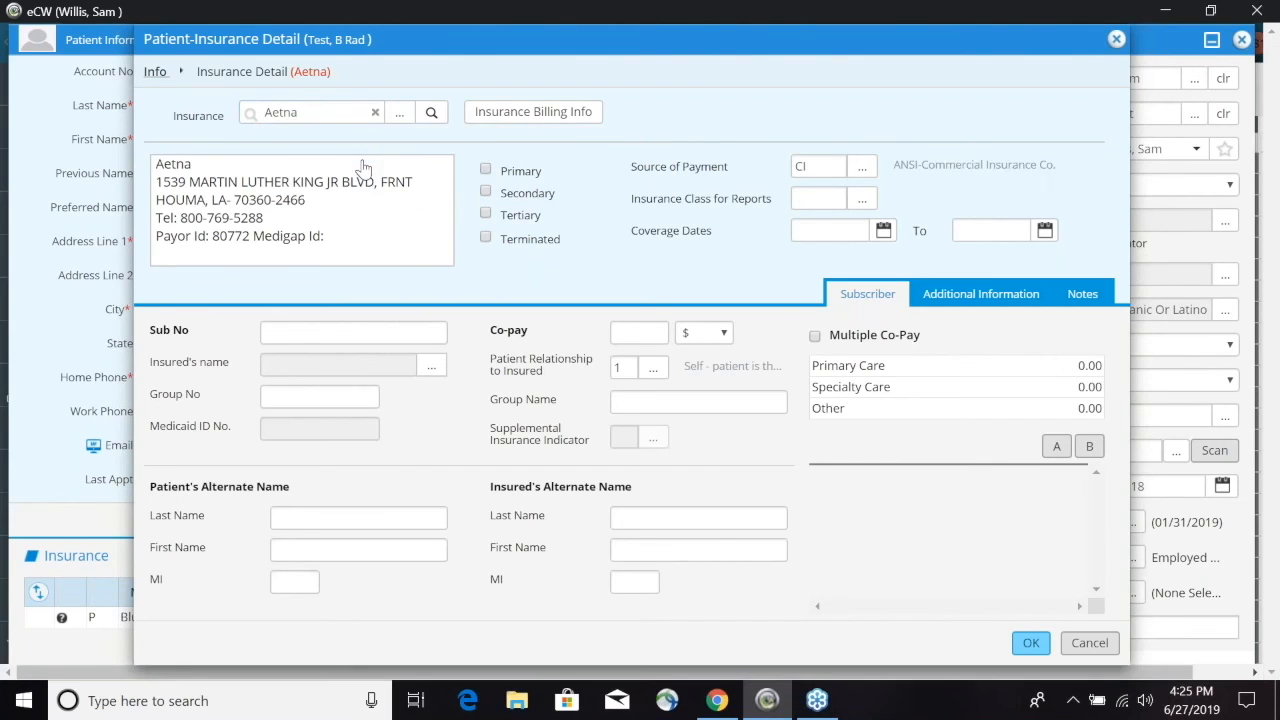
Mark Aetna as Secondary with subscriber 123456, group 1234 and 10 co-pay, and save it
{"action": "left_click", "coordinate": [486, 192]}
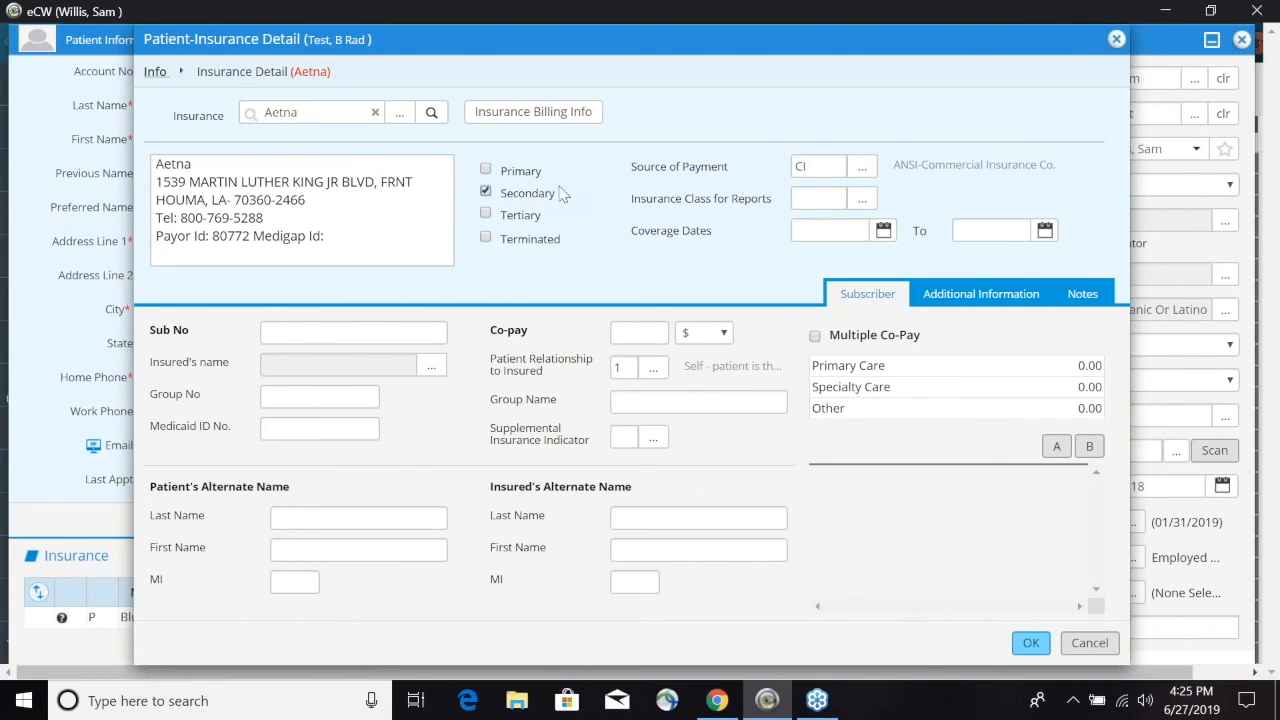
{"action": "left_click", "coordinate": [352, 332]}
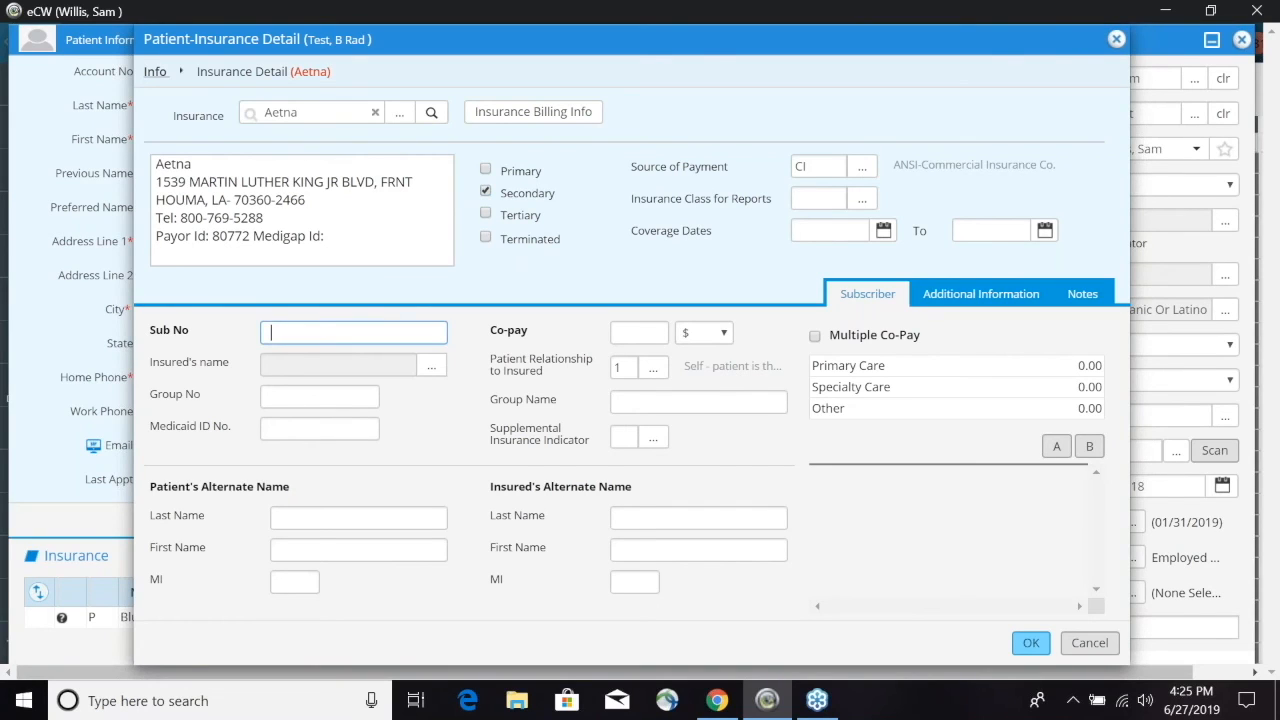
{"action": "type", "text": "123456"}
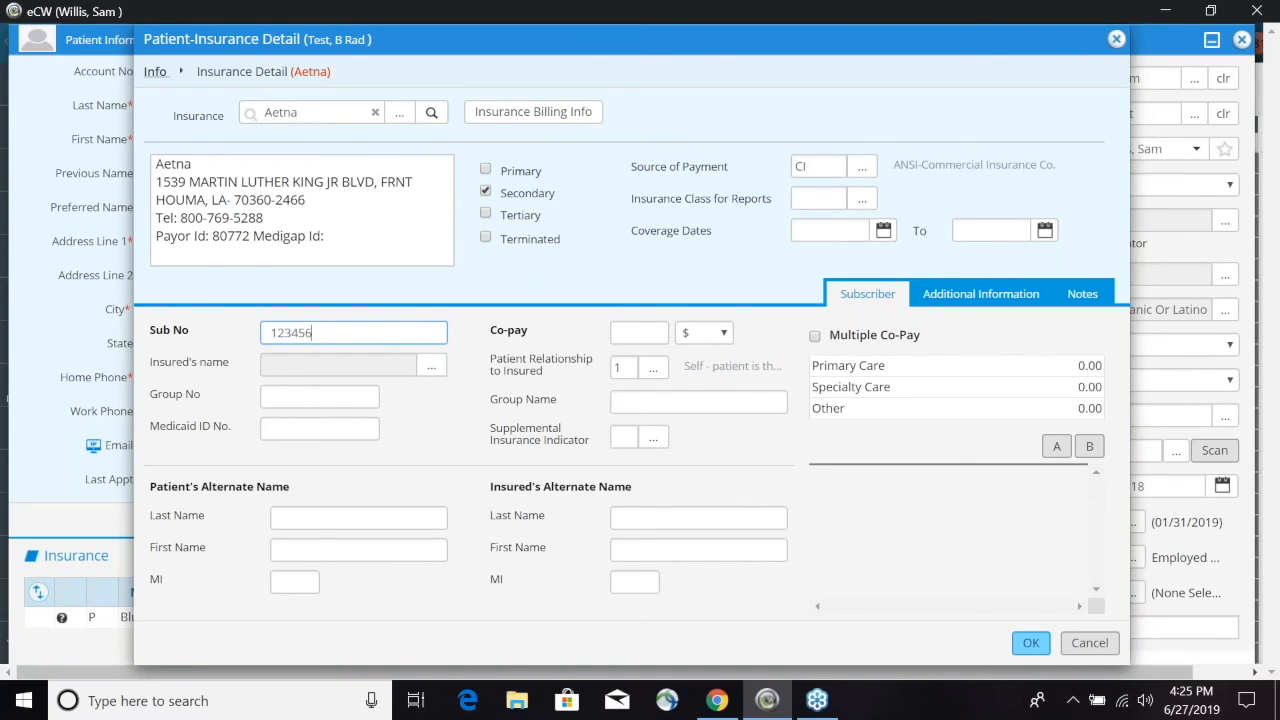
{"action": "left_click", "coordinate": [320, 396]}
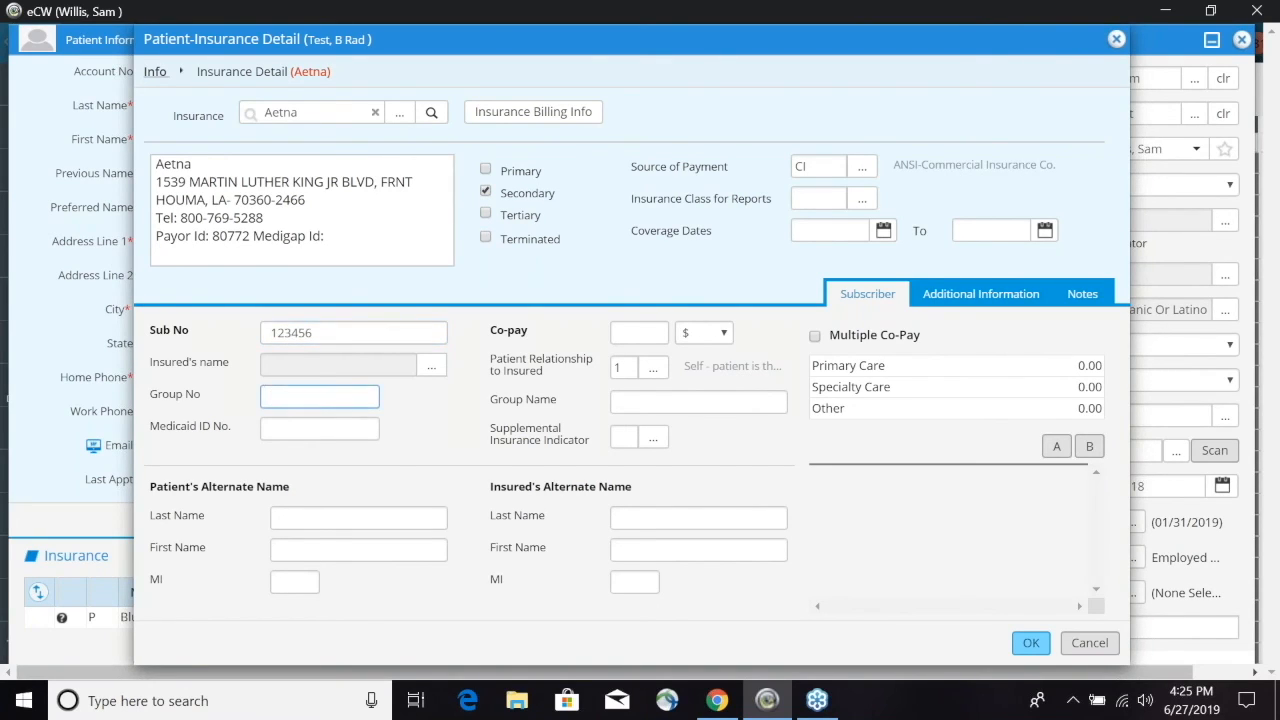
{"action": "type", "text": "1234"}
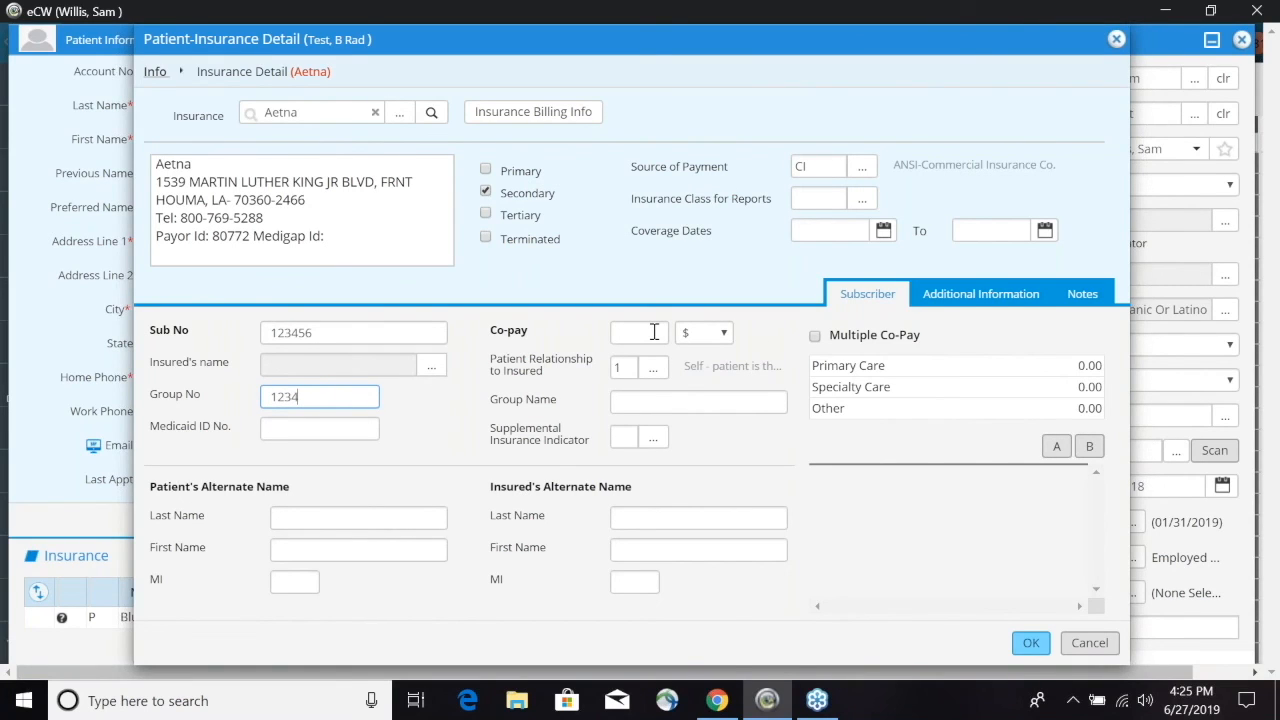
{"action": "type", "text": "10"}
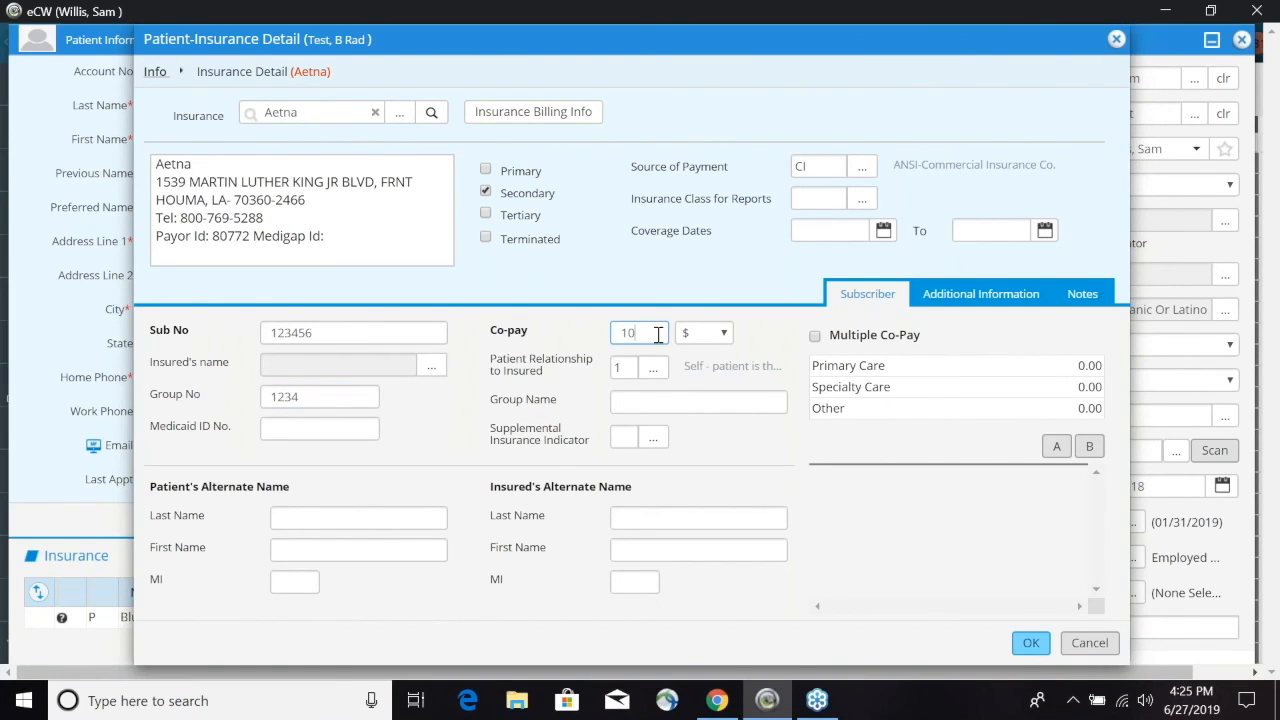
{"action": "mouse_move", "coordinate": [784, 396]}
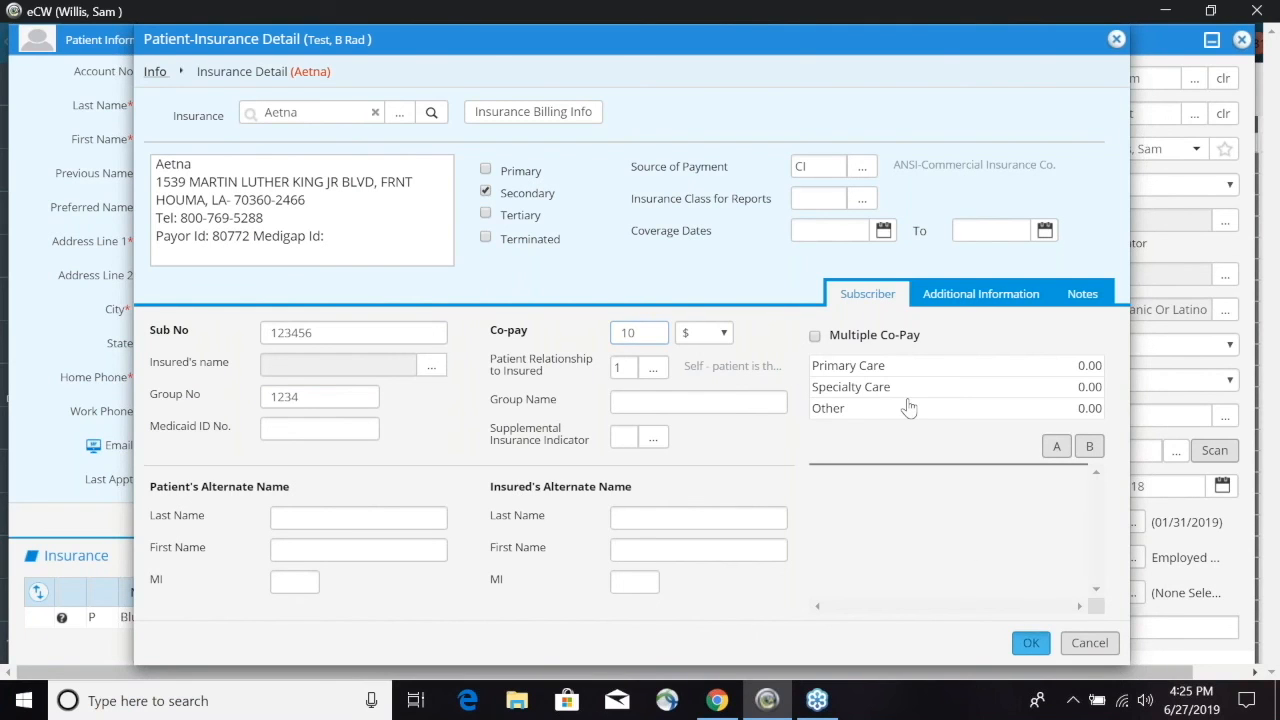
{"action": "left_click", "coordinate": [1032, 644]}
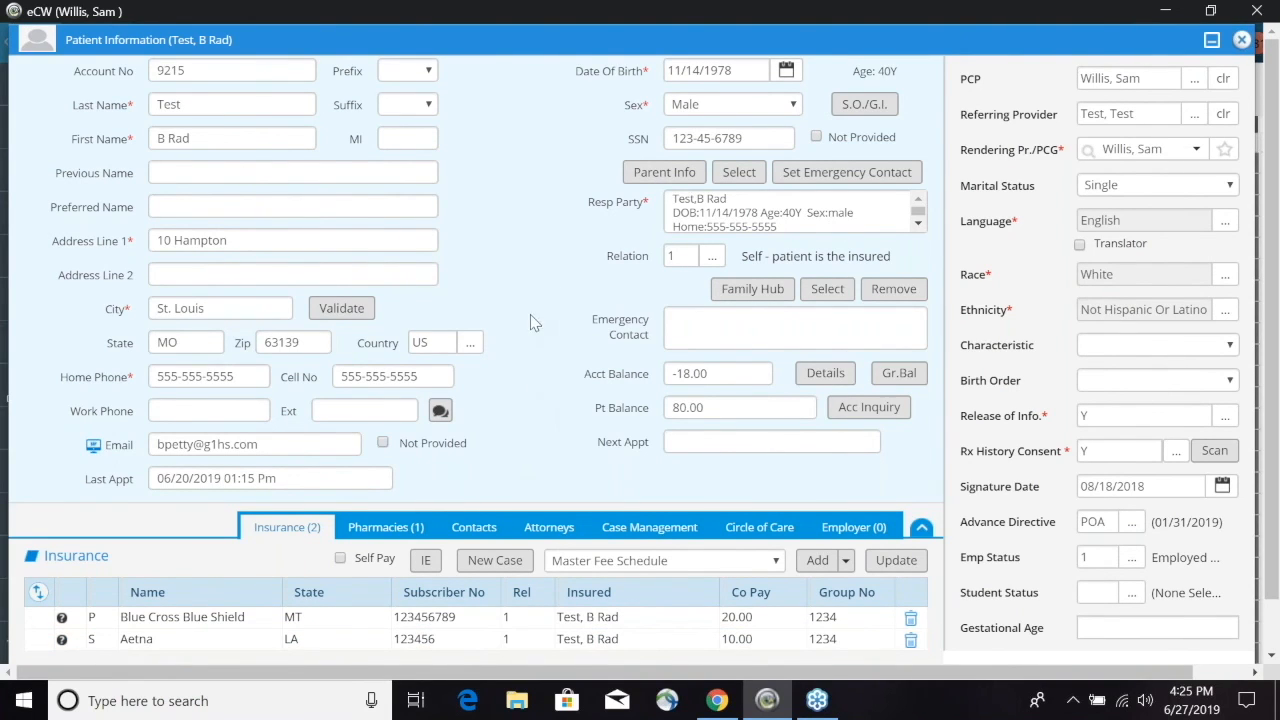
{"action": "mouse_move", "coordinate": [572, 268]}
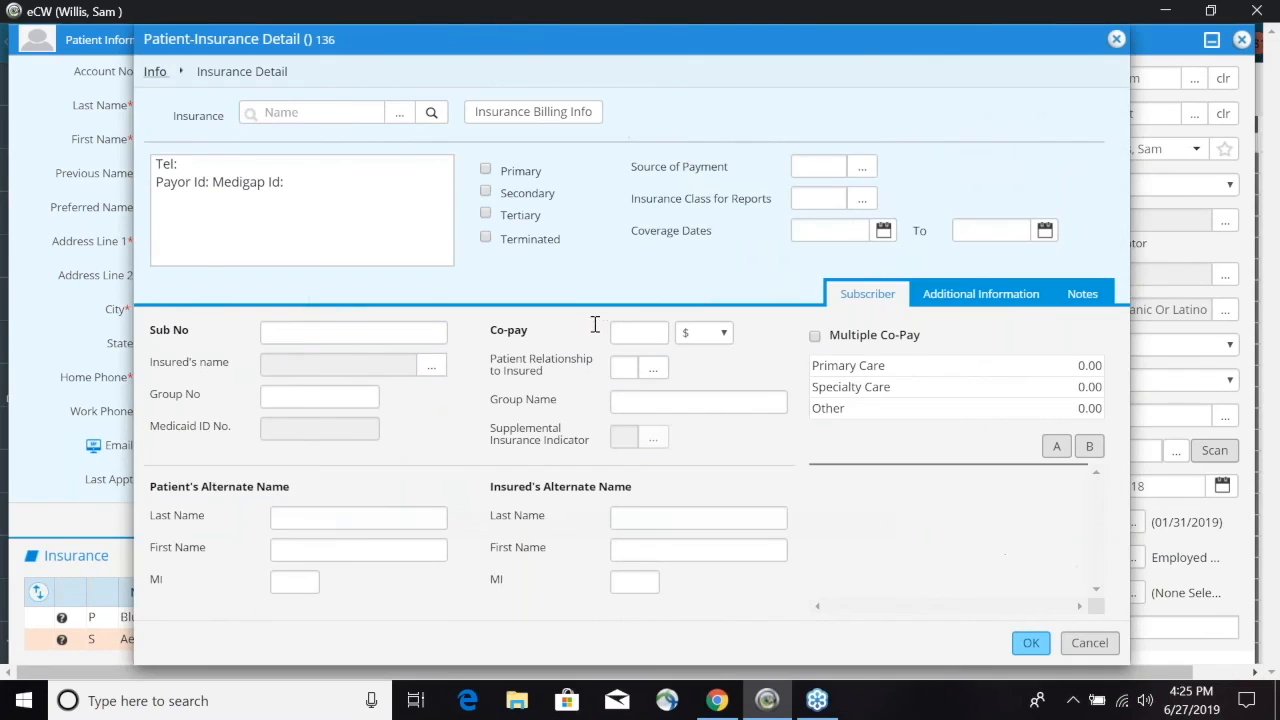
{"action": "mouse_move", "coordinate": [484, 254]}
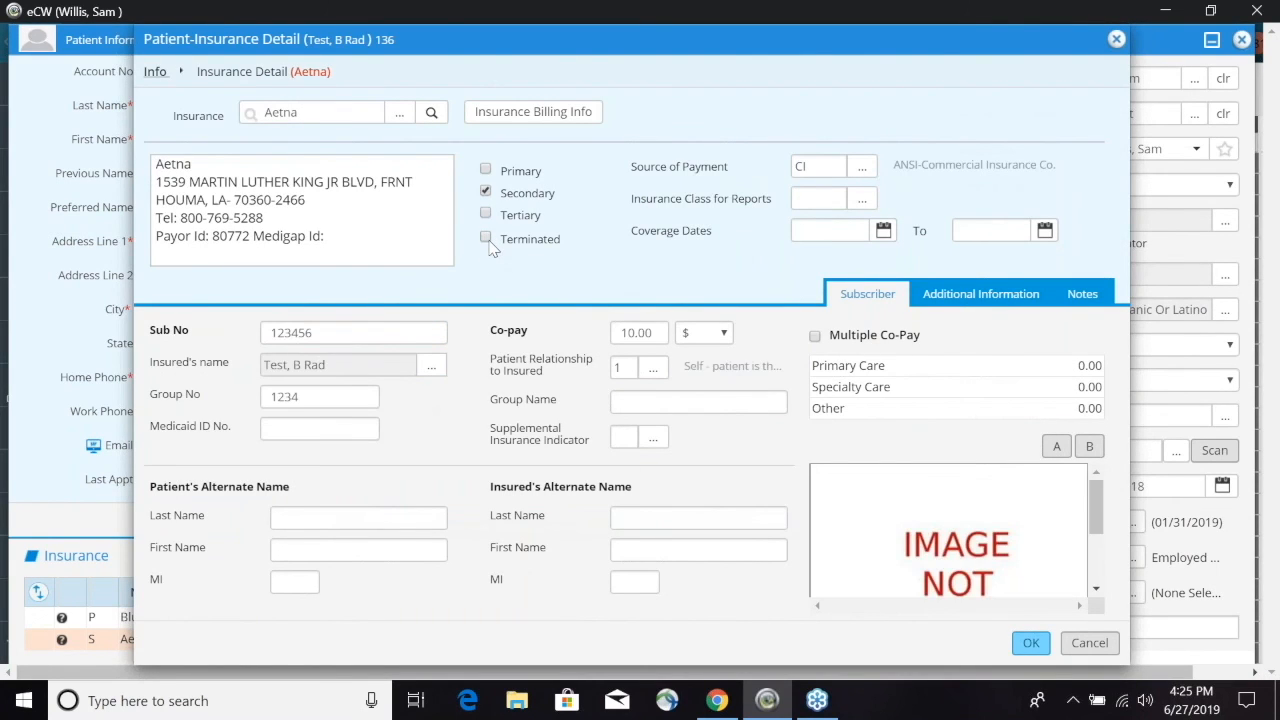
Check Terminated on the reopened Aetna insurance entry
{"action": "left_click", "coordinate": [486, 240]}
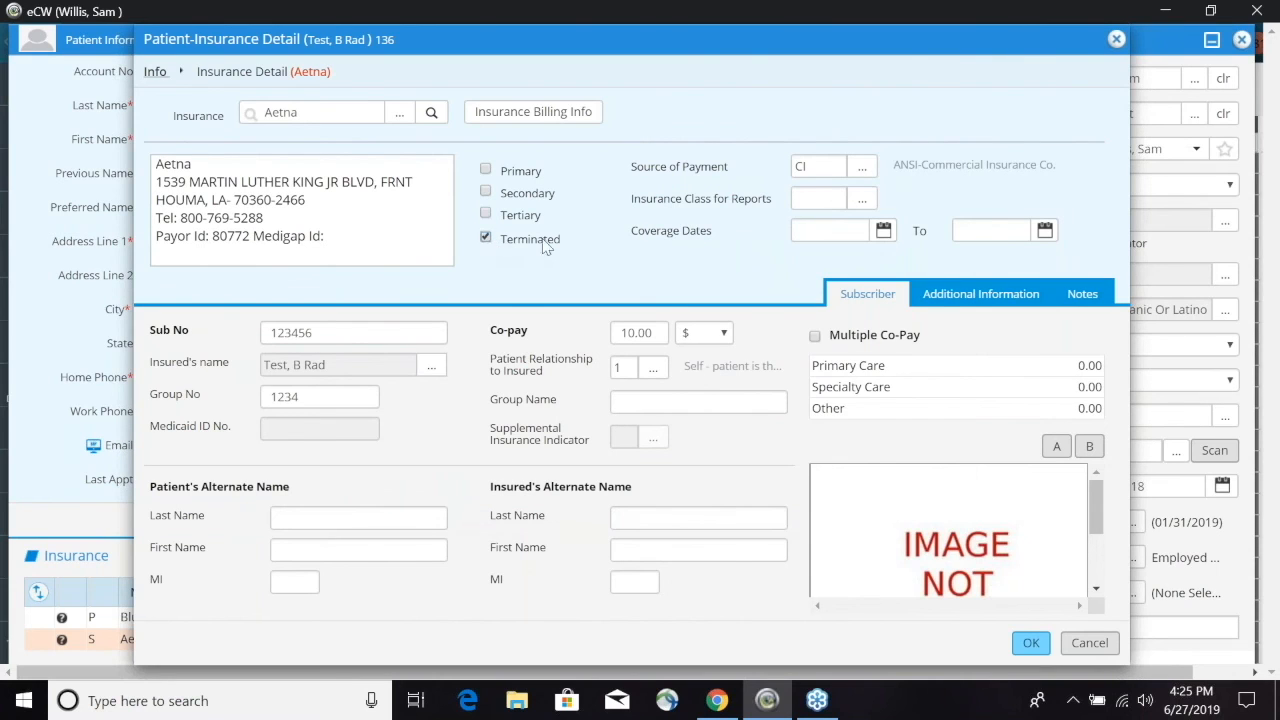
{"action": "mouse_move", "coordinate": [840, 362]}
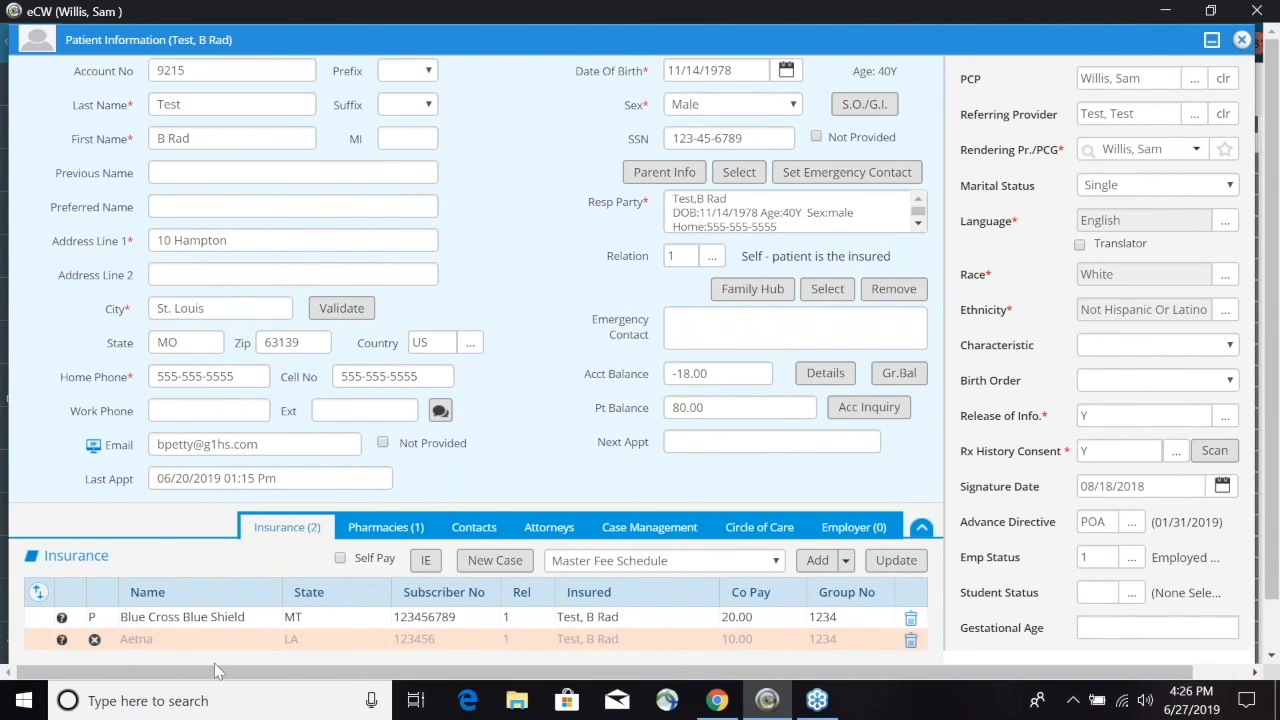
{"action": "mouse_move", "coordinate": [568, 296]}
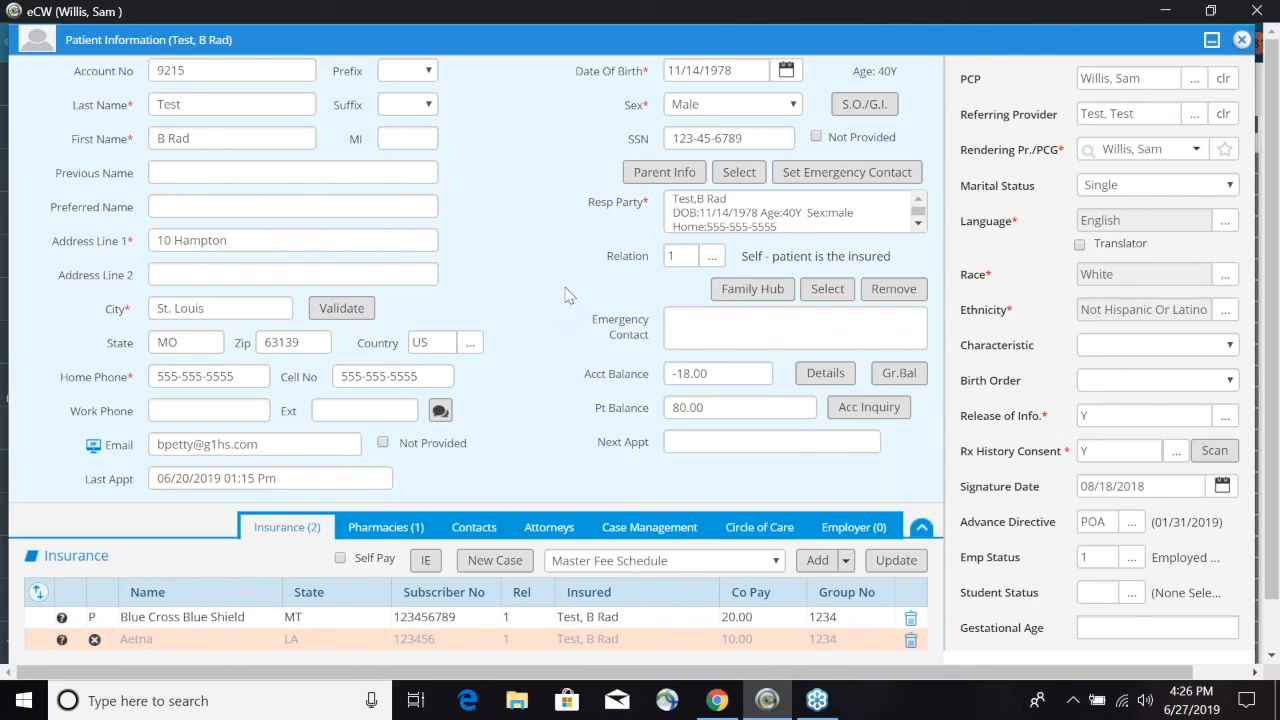
{"action": "mouse_move", "coordinate": [948, 160]}
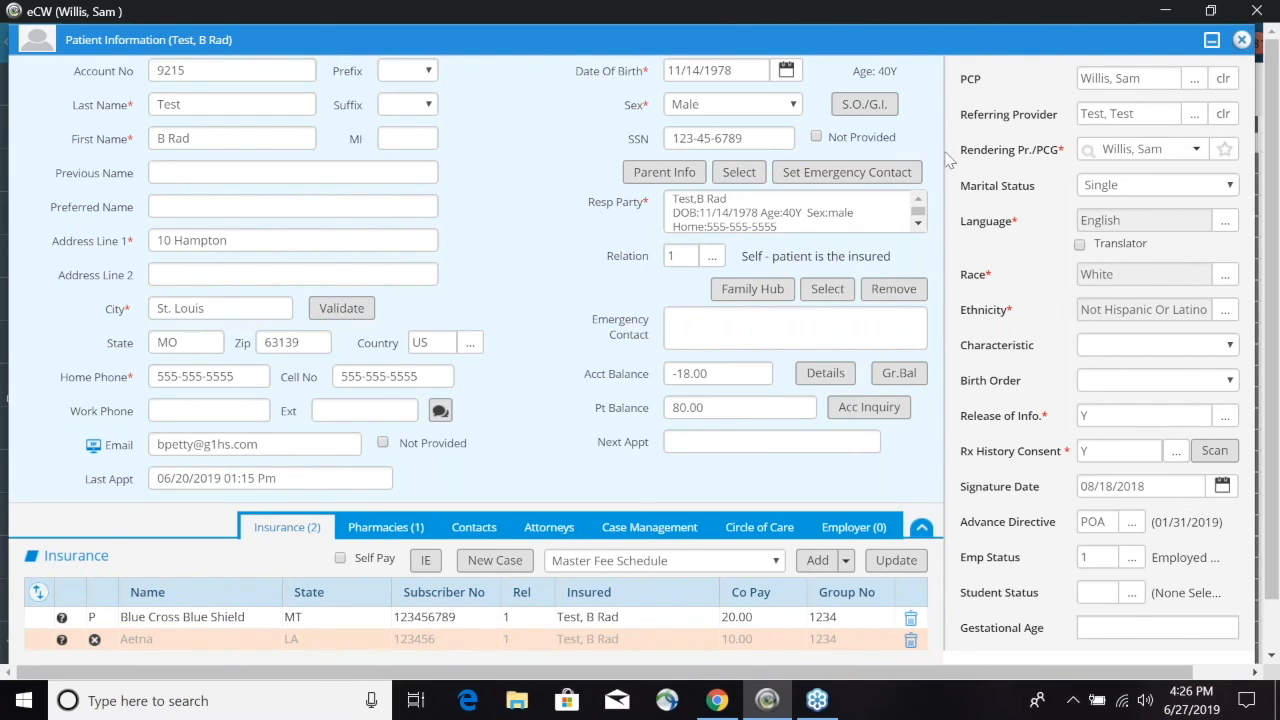